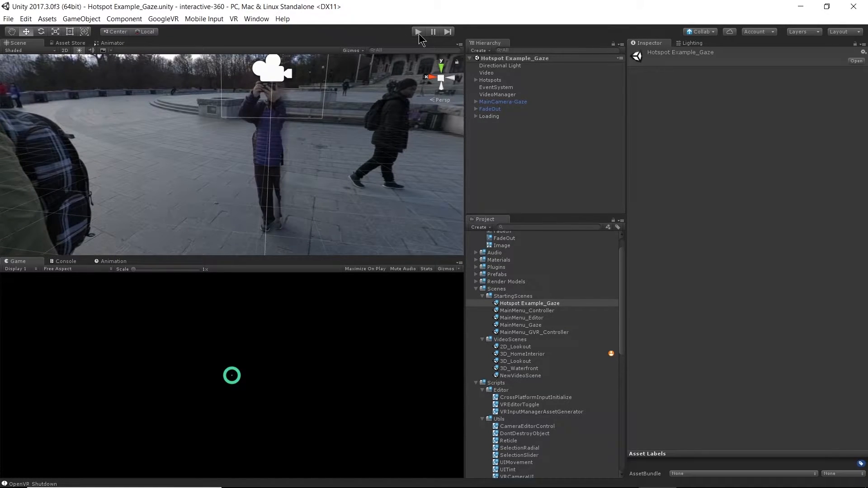
pyautogui.moveTo(413, 108)
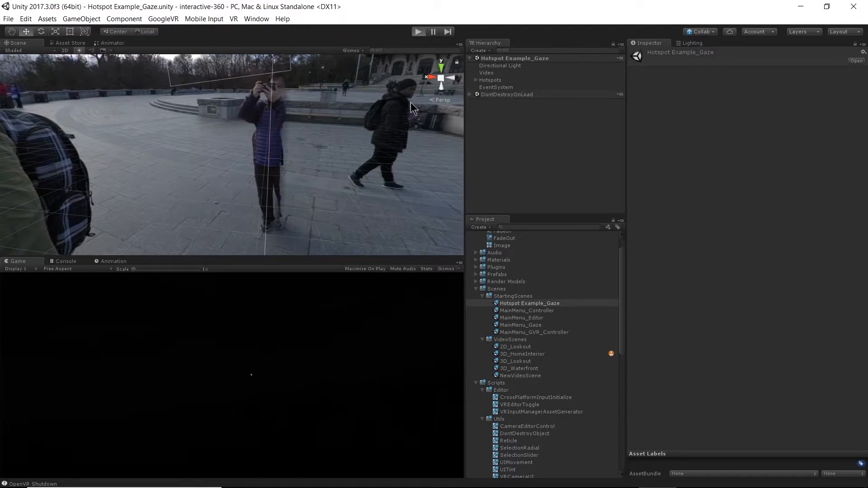
# Select Hotspots to view its Hotspot Manager listing one hotspot button
pyautogui.click(418, 32)
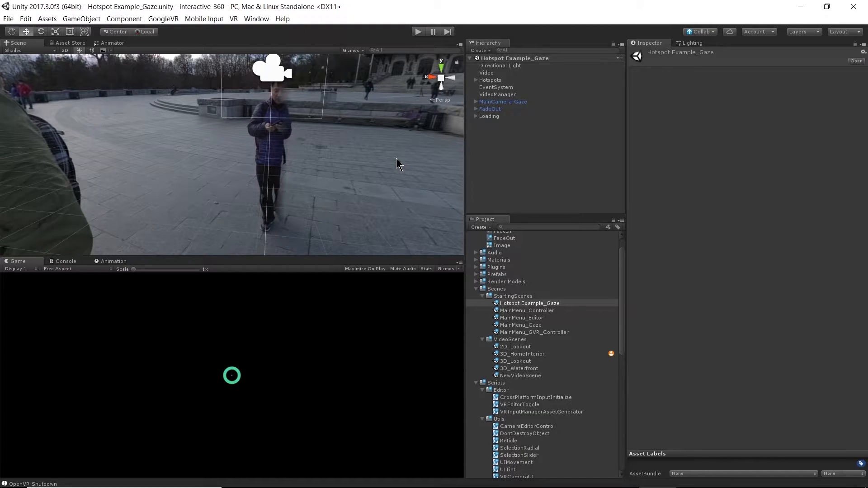
pyautogui.moveTo(481, 70)
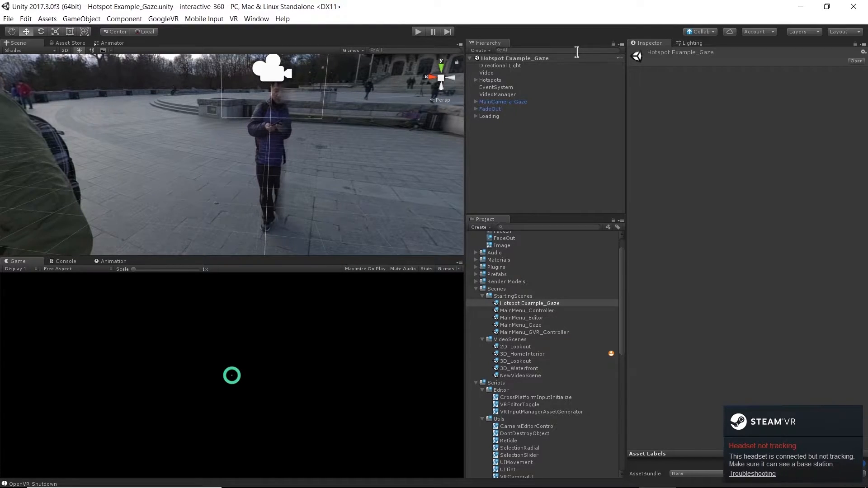
pyautogui.moveTo(551, 71)
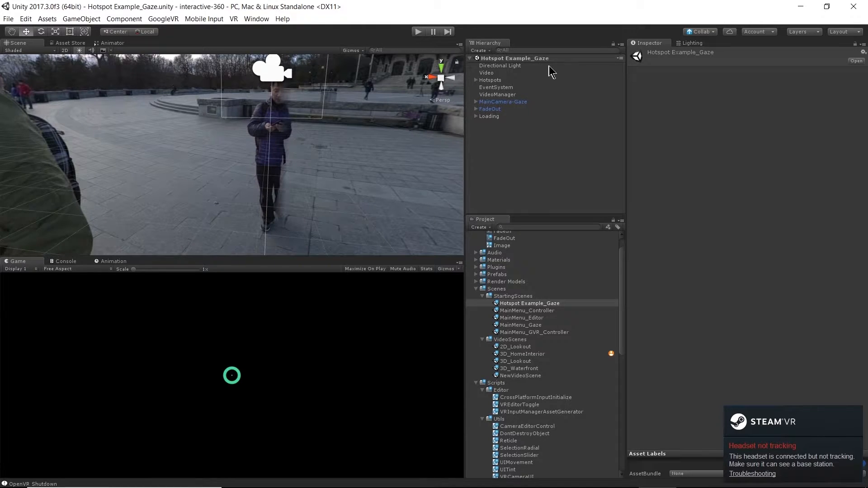
pyautogui.moveTo(497, 88)
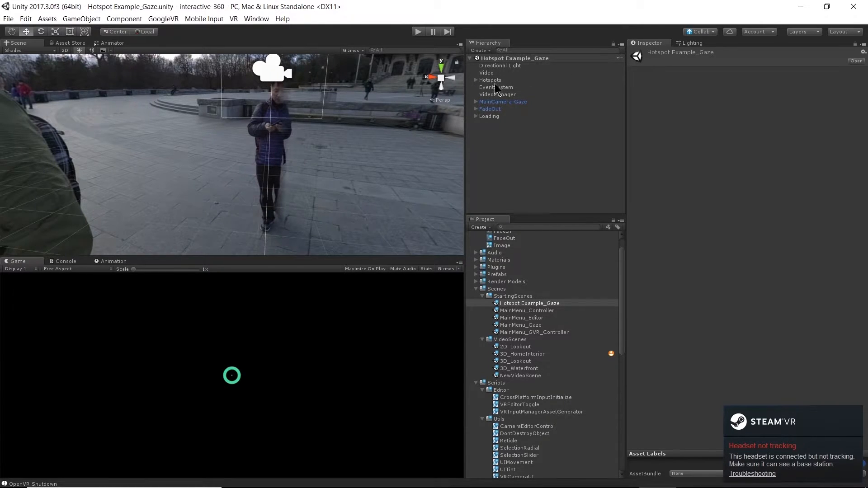
pyautogui.click(489, 80)
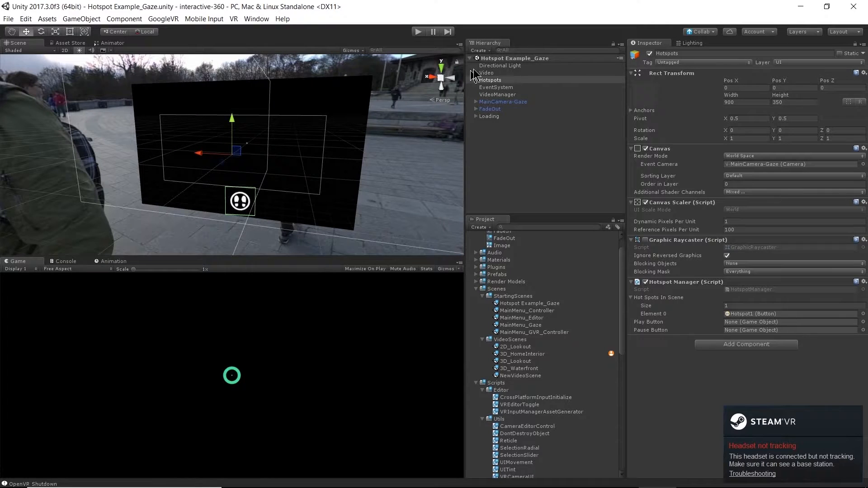
pyautogui.click(486, 73)
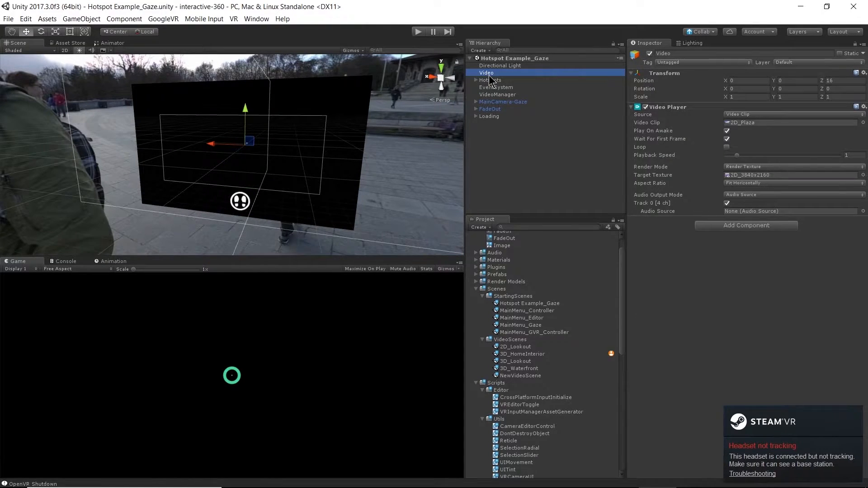
pyautogui.click(491, 80)
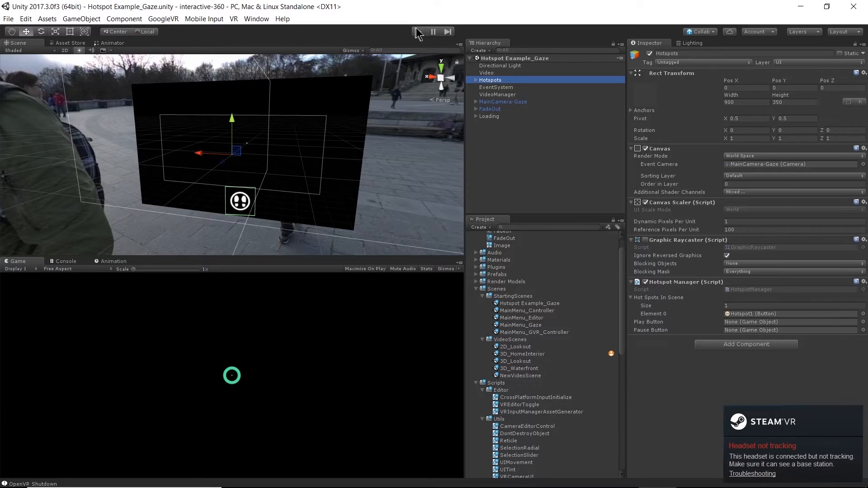
pyautogui.click(418, 32)
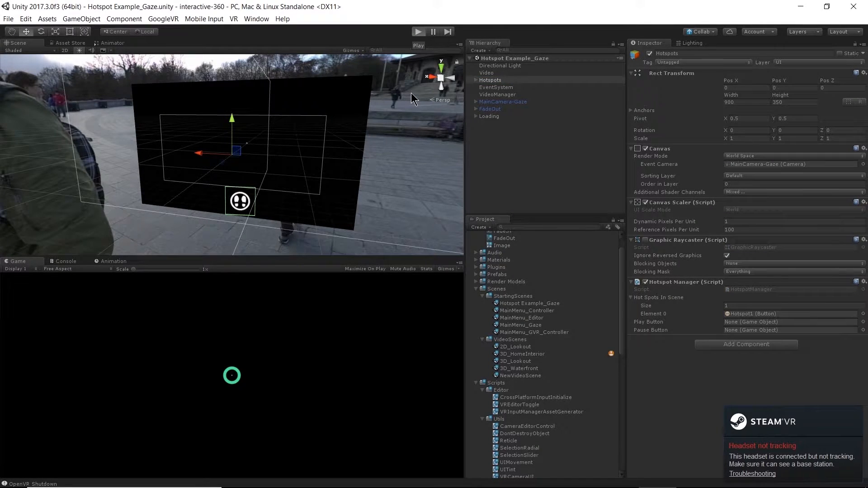
pyautogui.moveTo(431, 141)
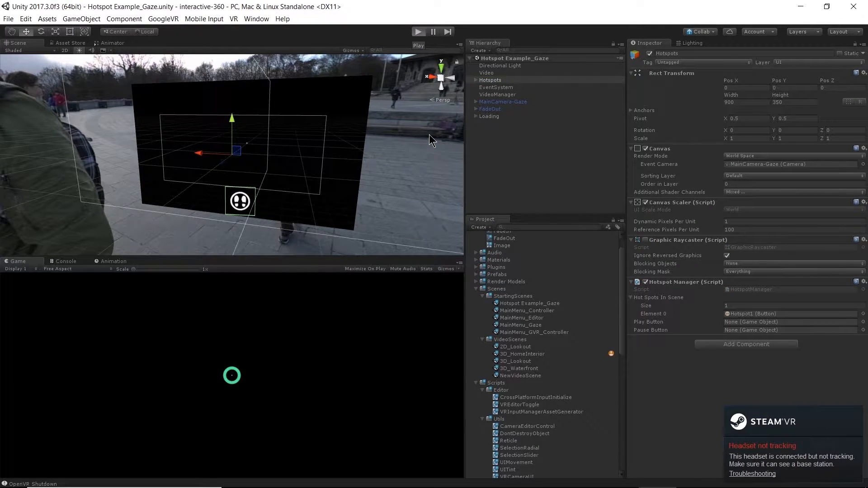
pyautogui.click(418, 32)
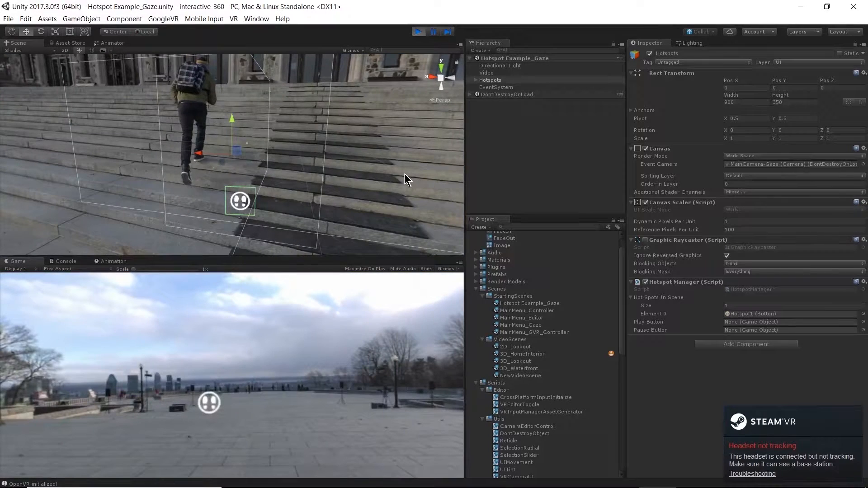
pyautogui.click(418, 31)
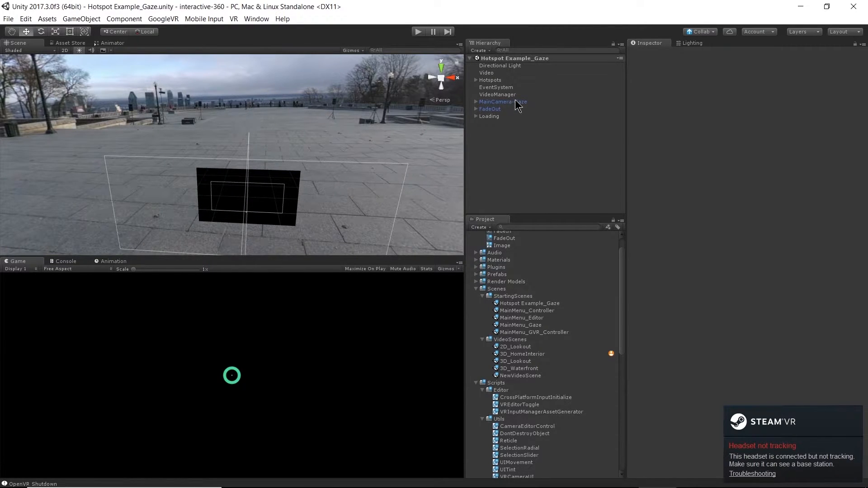
# Select and frame MainCamera-Gaze, then reactivate the FadeOut overlay object
pyautogui.click(503, 102)
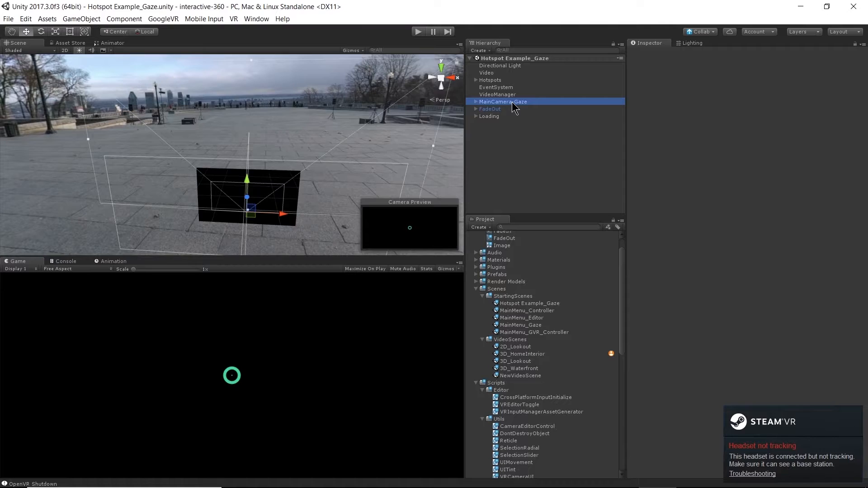
pyautogui.click(503, 101)
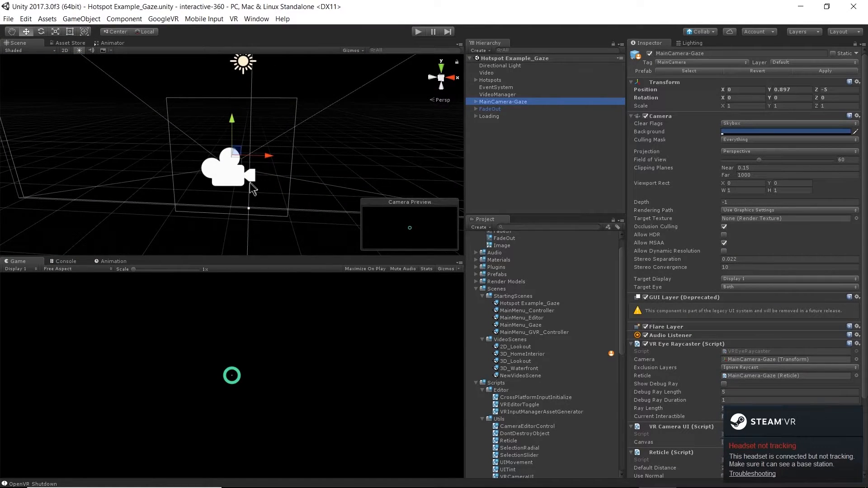
pyautogui.moveTo(272, 183)
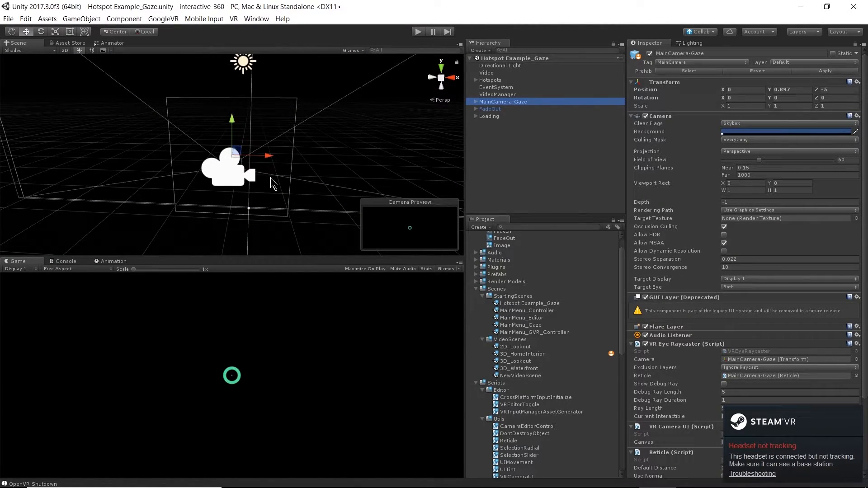
pyautogui.moveTo(495, 121)
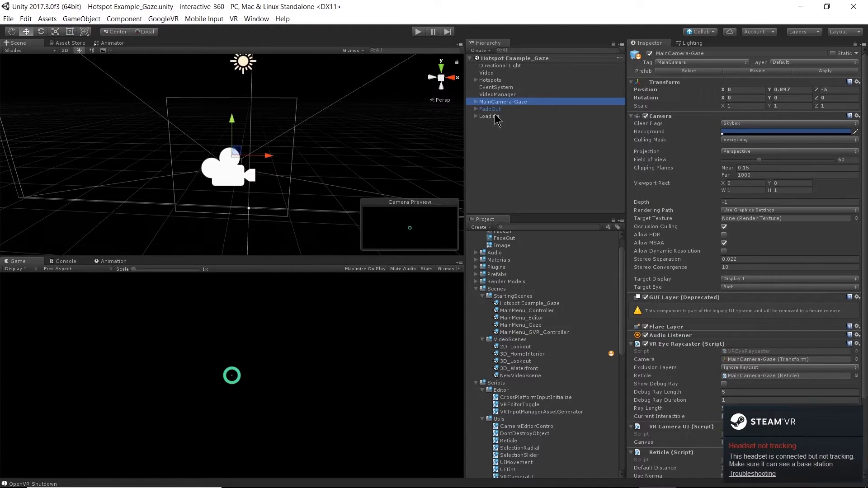
pyautogui.click(490, 109)
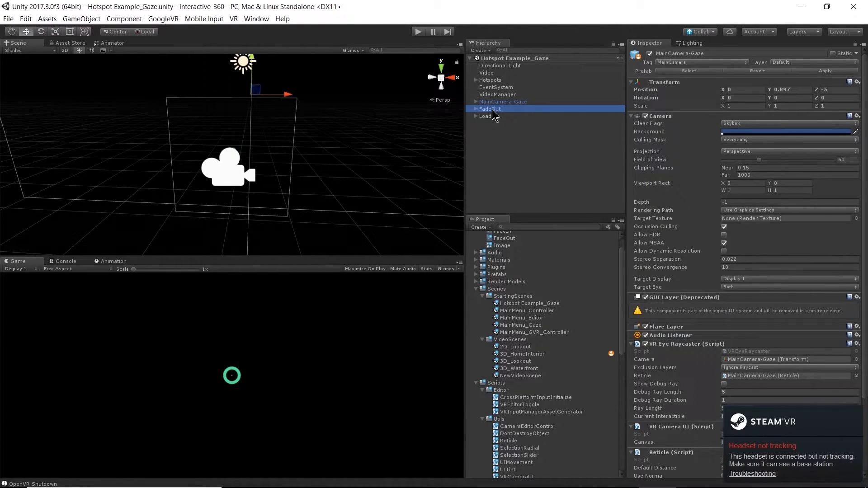
pyautogui.click(490, 108)
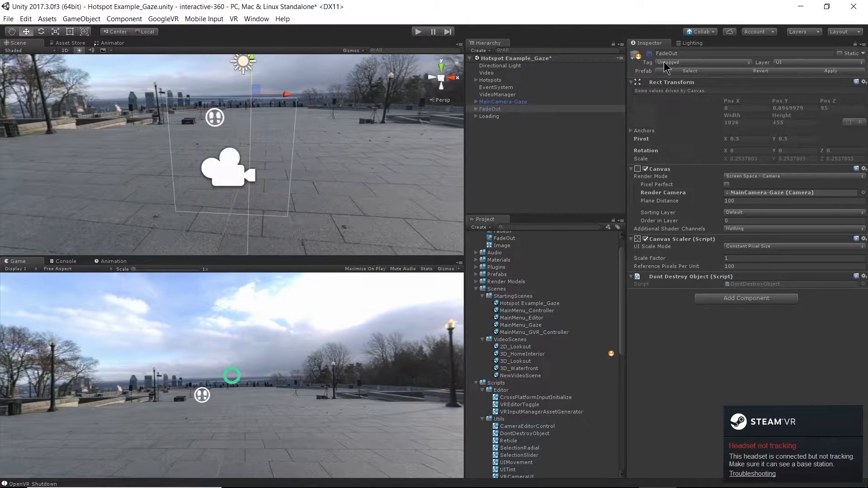
pyautogui.moveTo(699, 32)
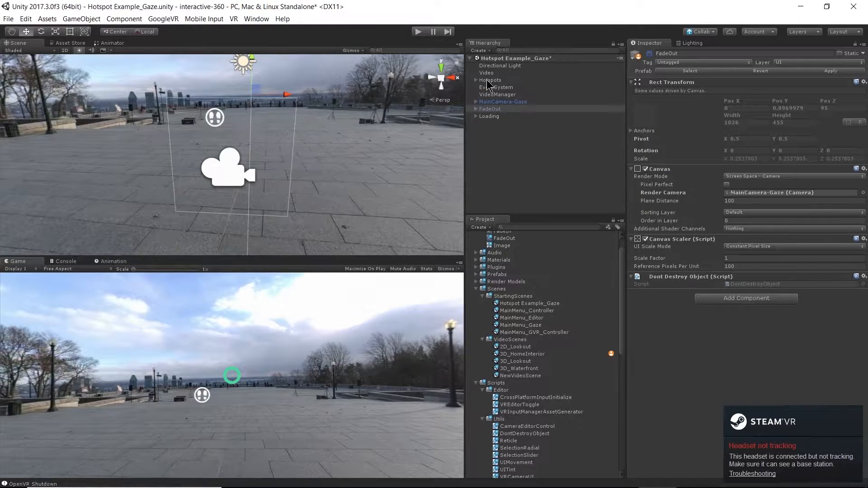
# Select Hotspots to inspect its Hotspot Manager, which lists one hotspot
pyautogui.click(489, 80)
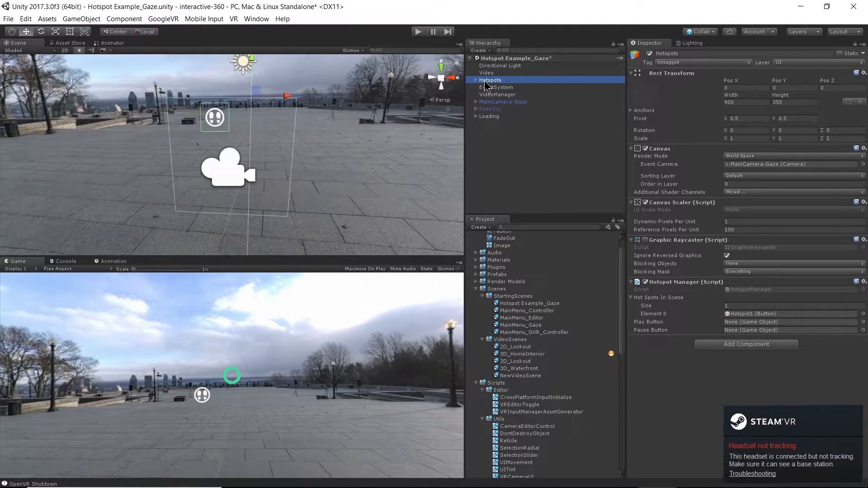
pyautogui.moveTo(604, 125)
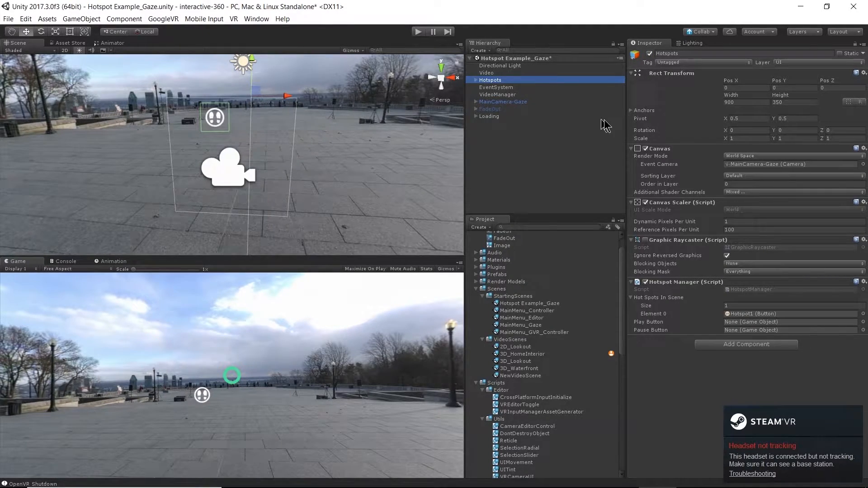
pyautogui.moveTo(789, 181)
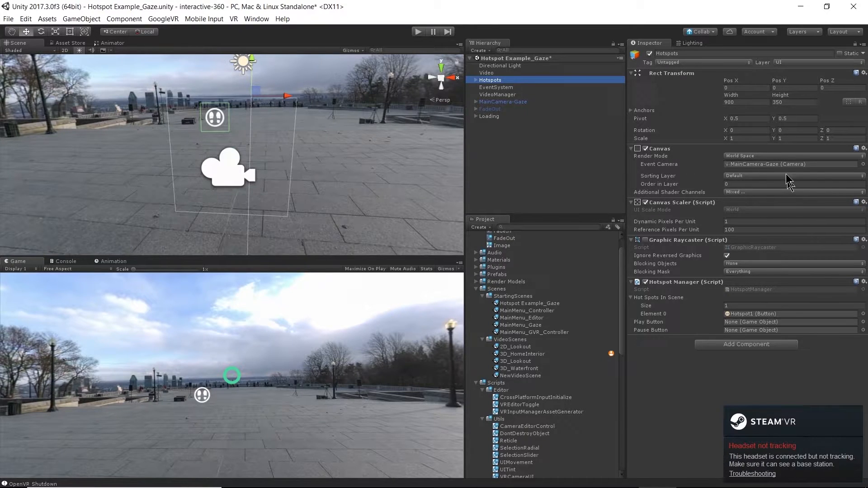
pyautogui.moveTo(687, 168)
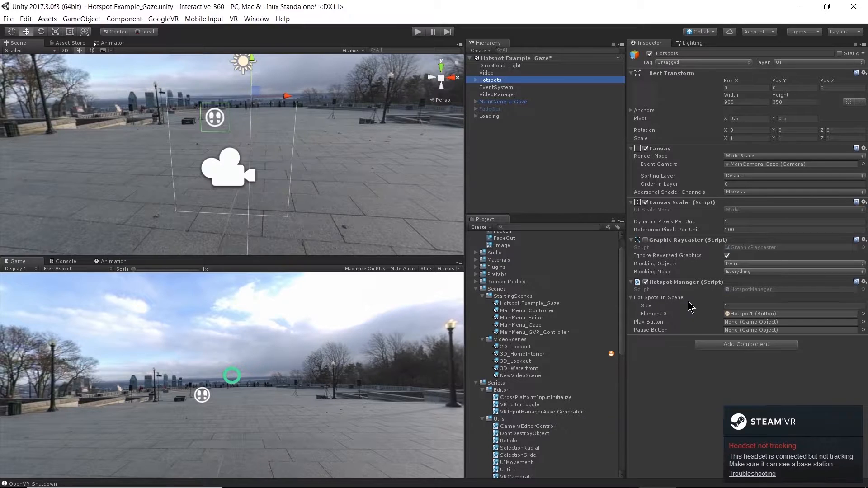
pyautogui.moveTo(772, 283)
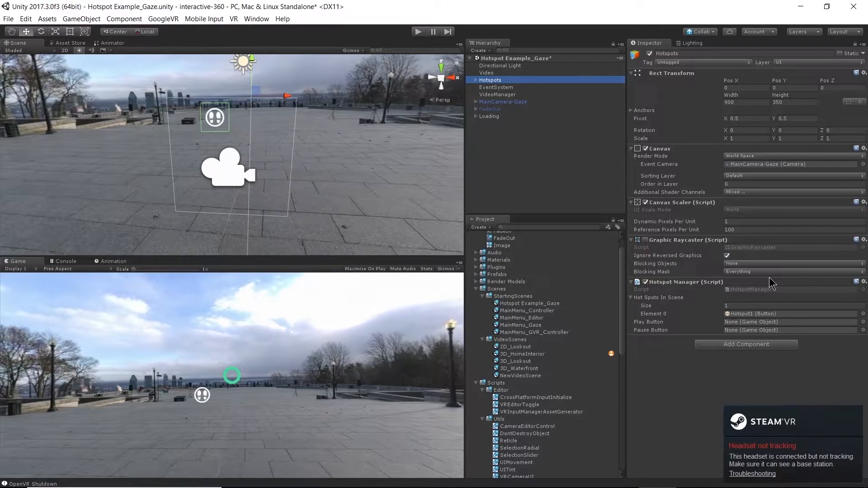
pyautogui.moveTo(765, 279)
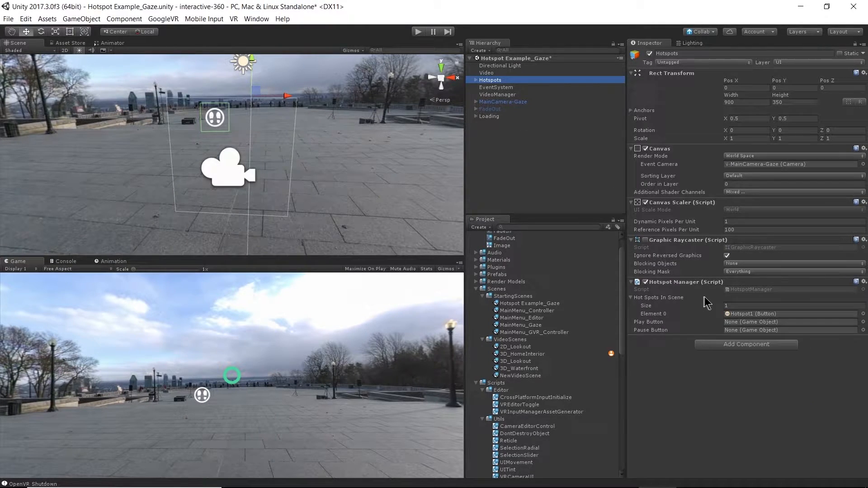
pyautogui.moveTo(716, 326)
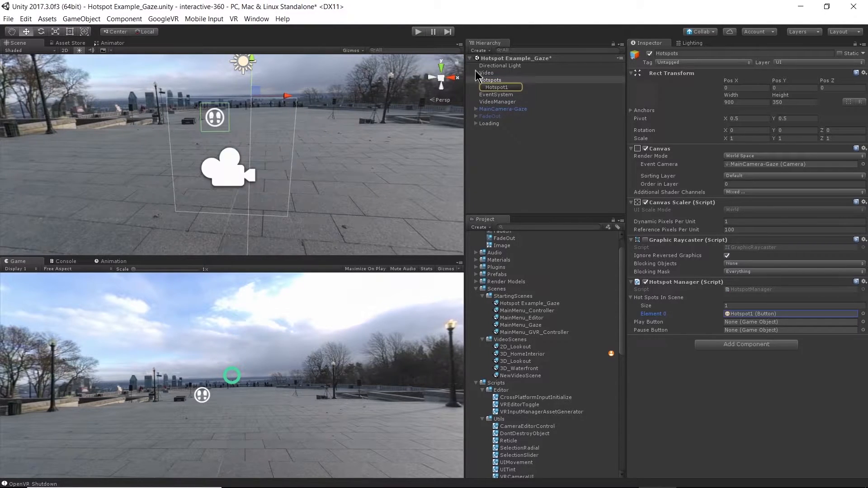
# Select Hotspot1 and drag the footprint marker sideways to a new spot on the plaza
pyautogui.click(496, 86)
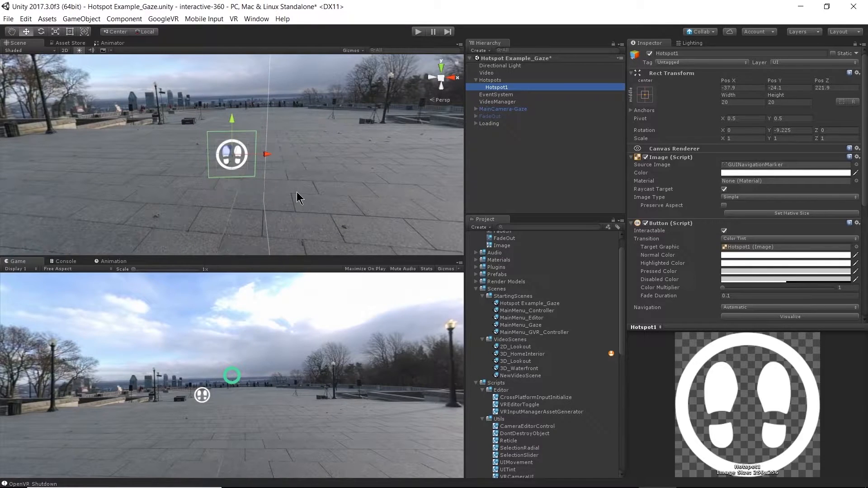
pyautogui.moveTo(277, 340)
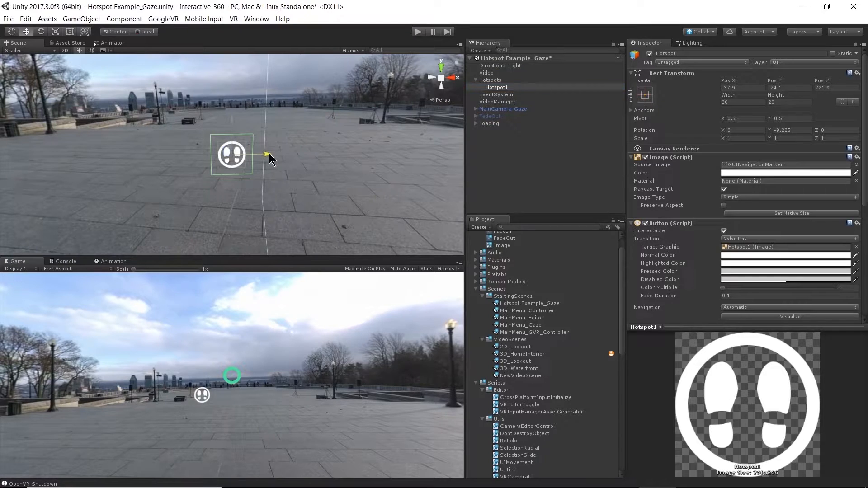
pyautogui.moveTo(266, 153); pyautogui.dragTo(272, 154)
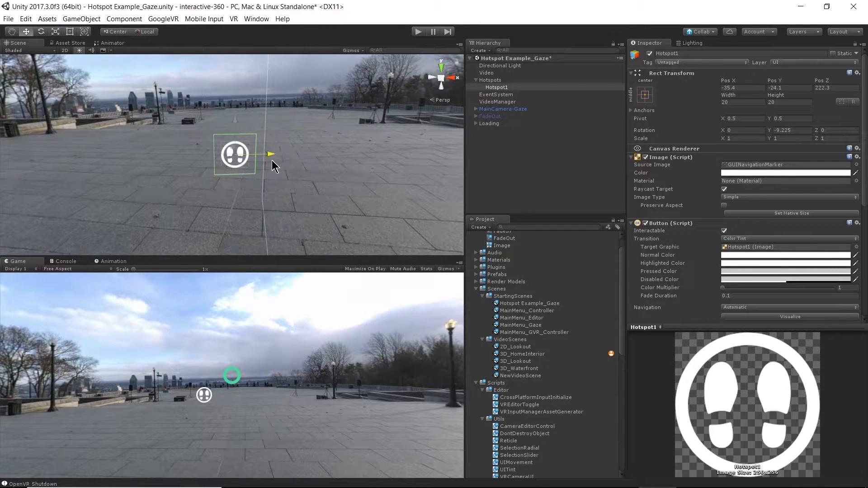
pyautogui.moveTo(272, 154); pyautogui.dragTo(254, 154)
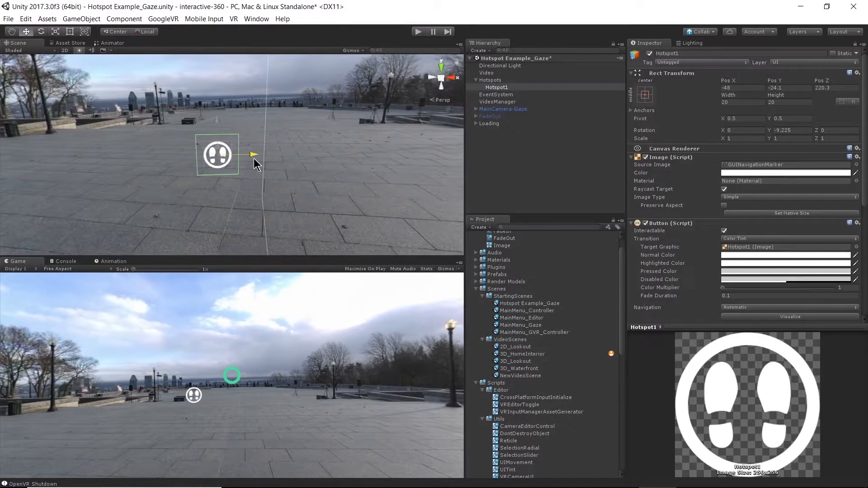
pyautogui.moveTo(217, 156); pyautogui.dragTo(216, 155)
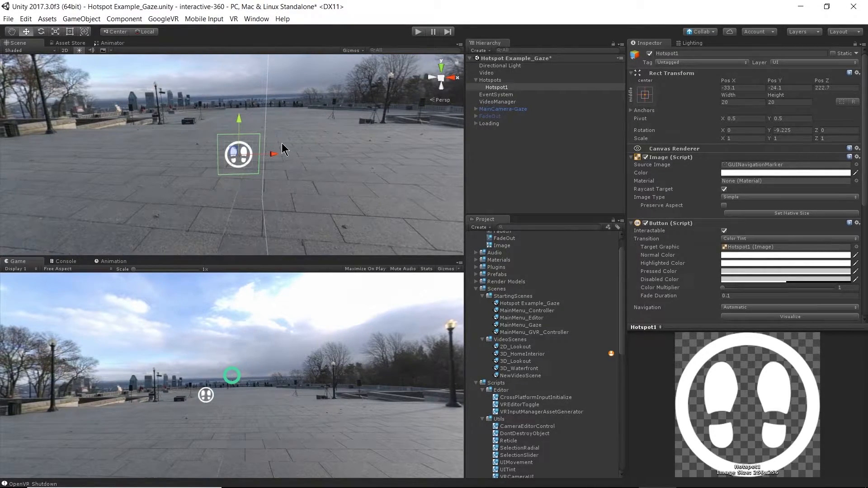
pyautogui.moveTo(511, 99)
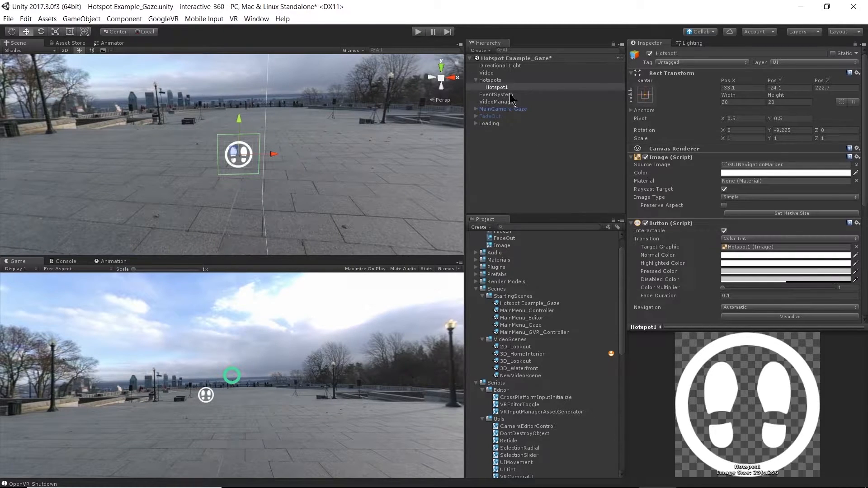
pyautogui.scroll(-3)
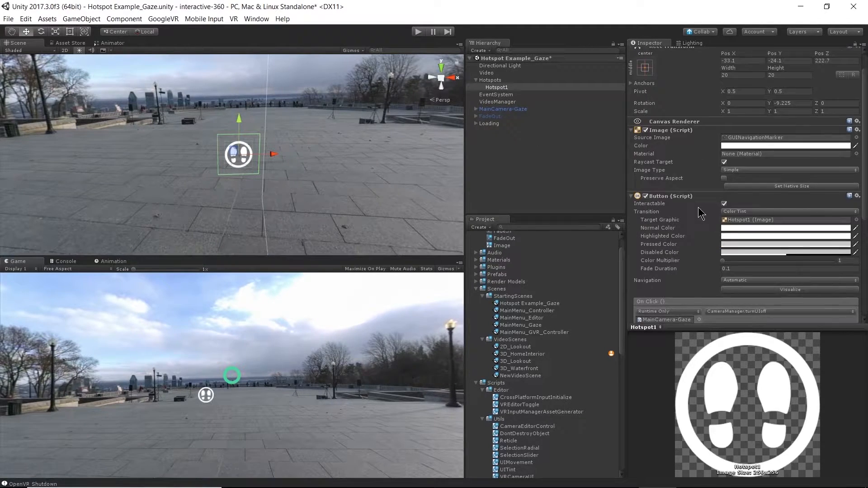
pyautogui.scroll(-3)
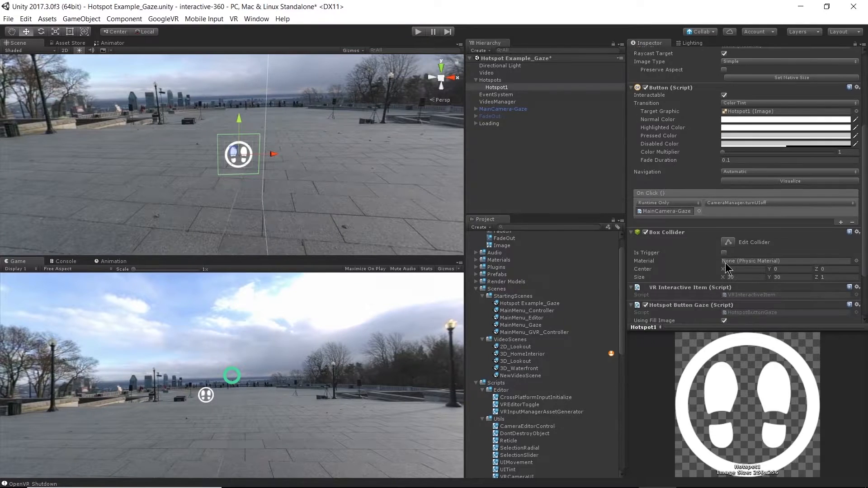
pyautogui.scroll(3)
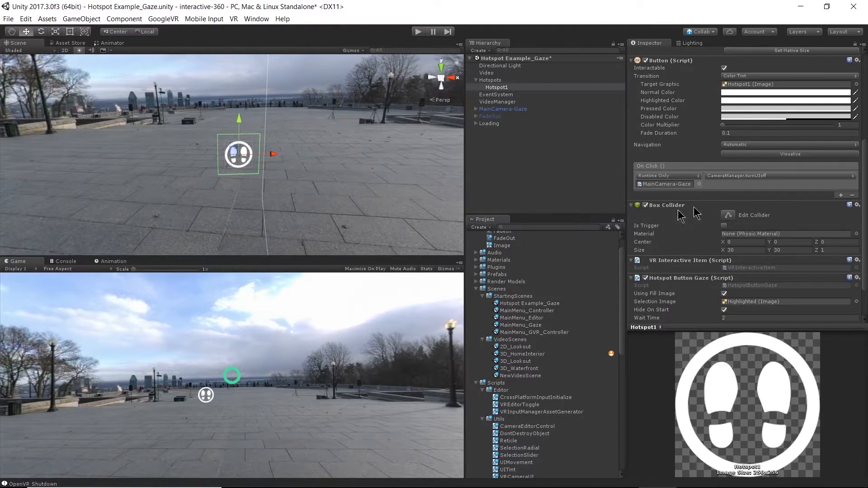
pyautogui.moveTo(710, 272)
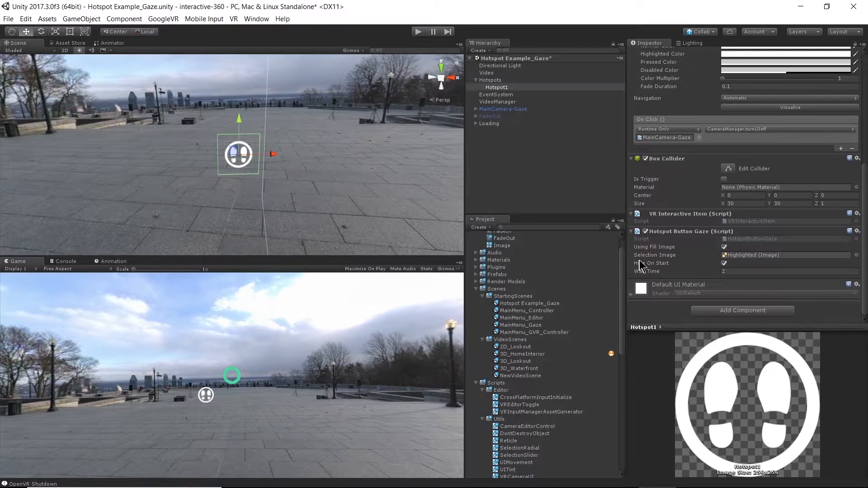
pyautogui.moveTo(701, 244)
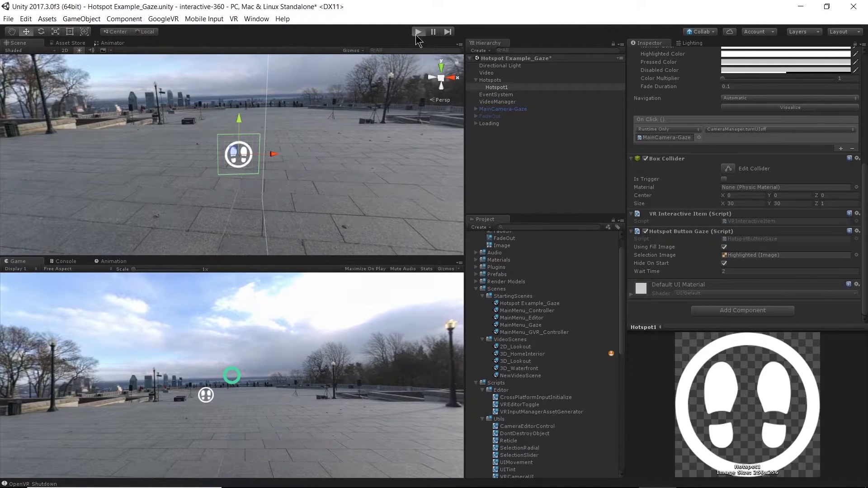
# Enter Play mode to watch the footprint hotspot over the plaza in the Game view
pyautogui.click(417, 32)
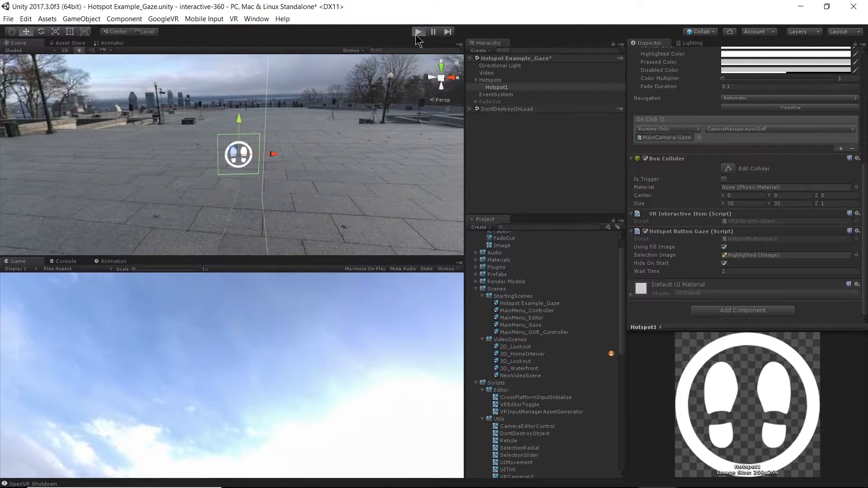
pyautogui.click(417, 31)
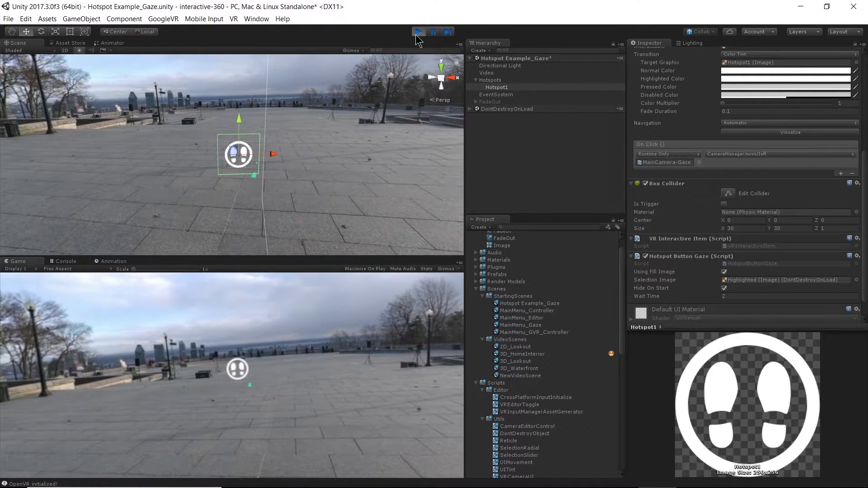
pyautogui.click(417, 32)
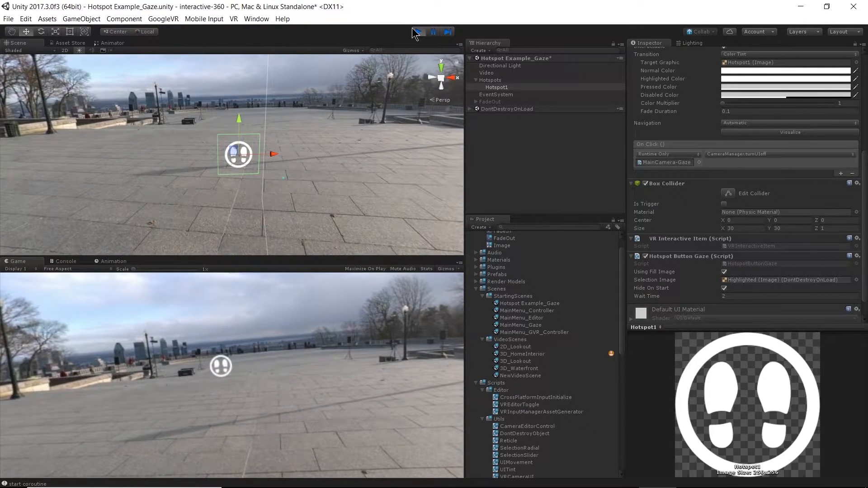
# Exit Play mode and select Highlighted under MainCamera-Gaze > VRCameraUI > GUIReticle
pyautogui.click(418, 31)
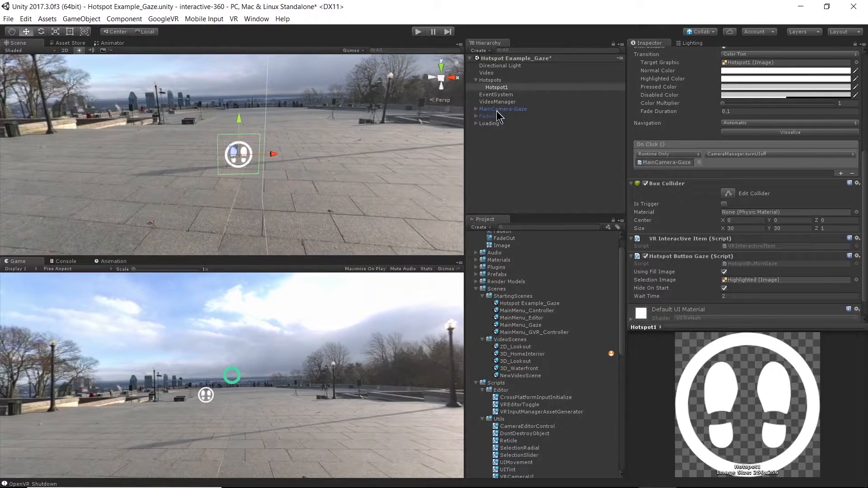
pyautogui.click(503, 108)
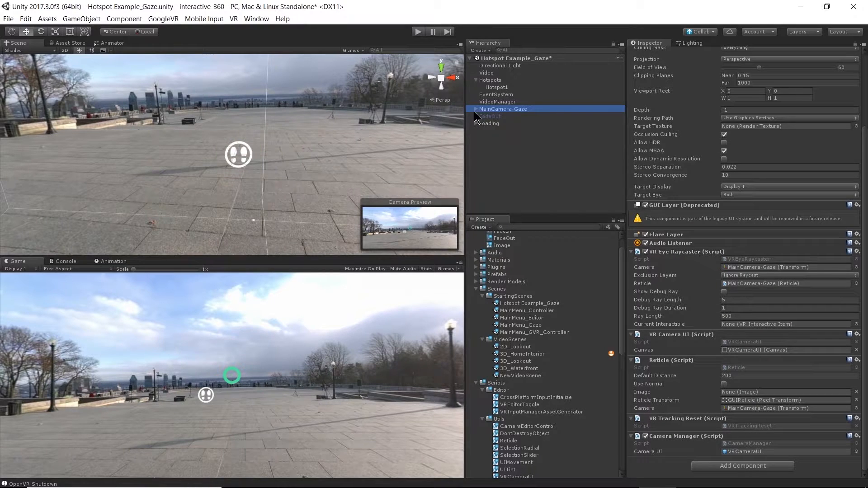
pyautogui.click(476, 109)
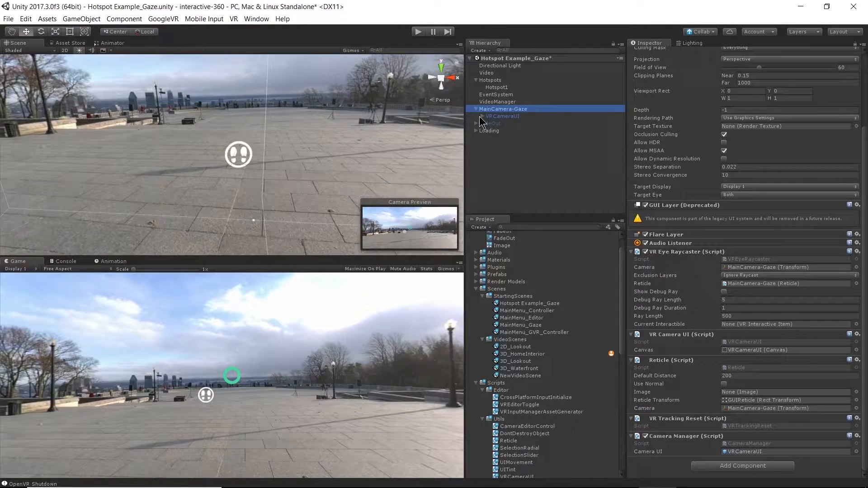
pyautogui.click(505, 123)
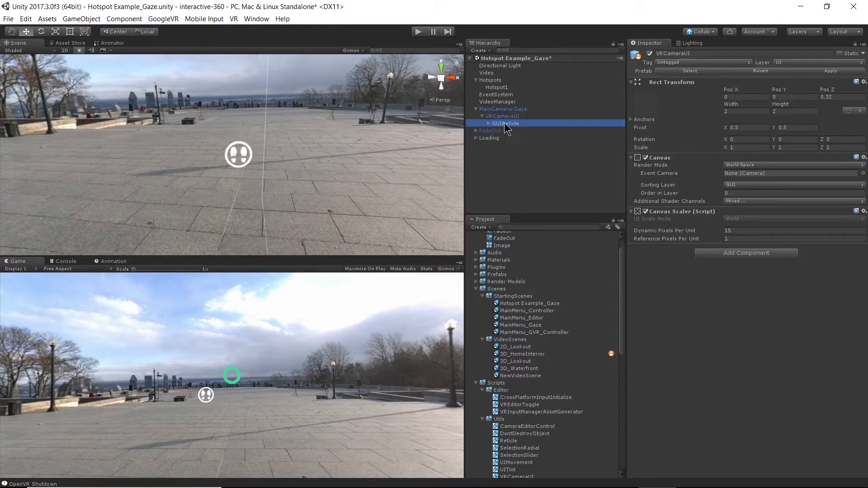
pyautogui.click(506, 130)
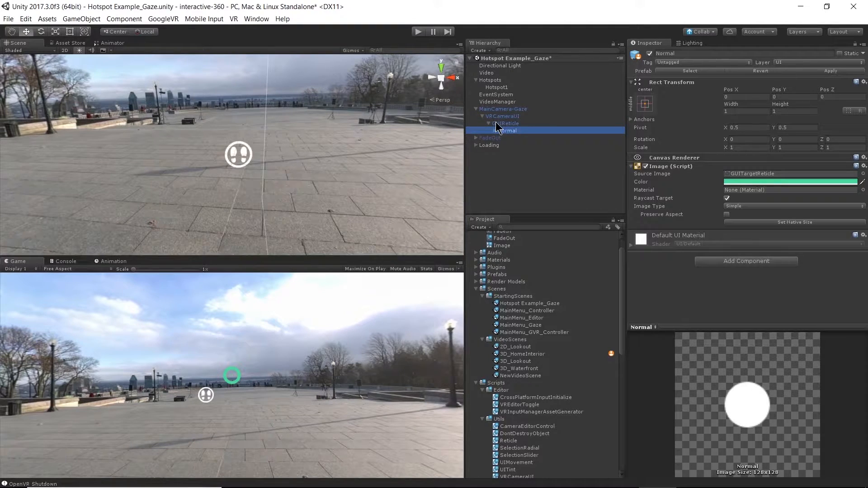
pyautogui.click(504, 131)
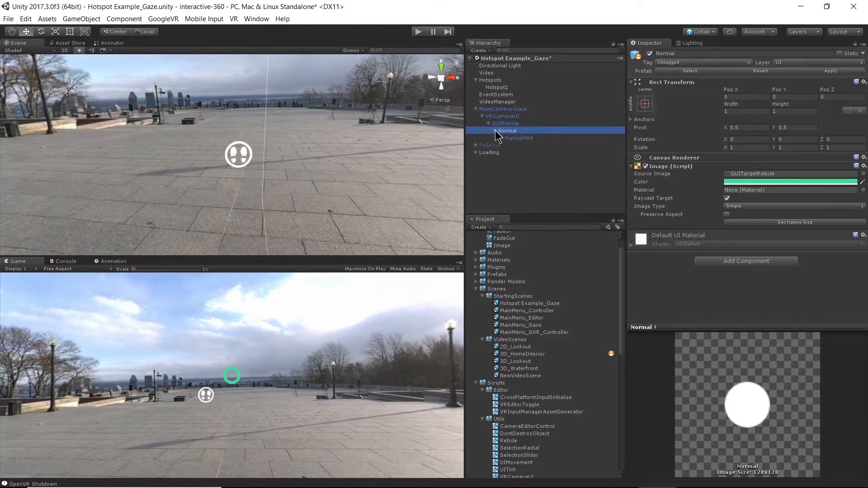
pyautogui.click(519, 137)
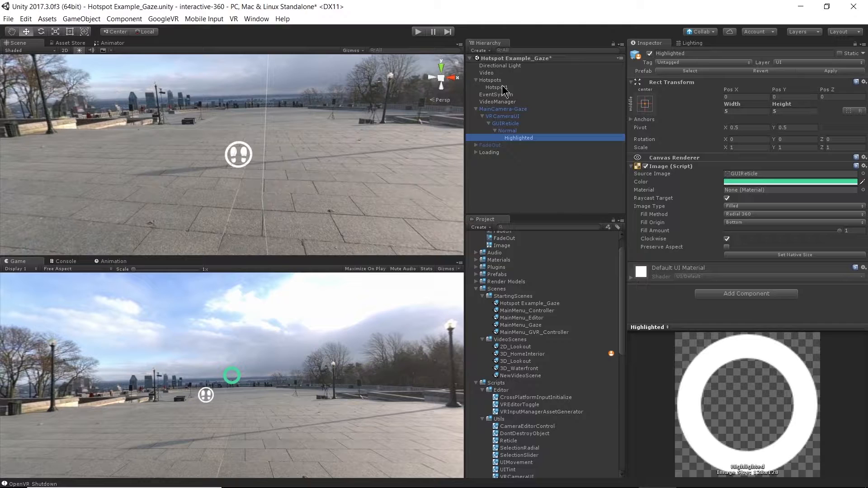
# Select Hotspot1 and scroll to its gaze Selection Image field showing Highlighted
pyautogui.click(496, 87)
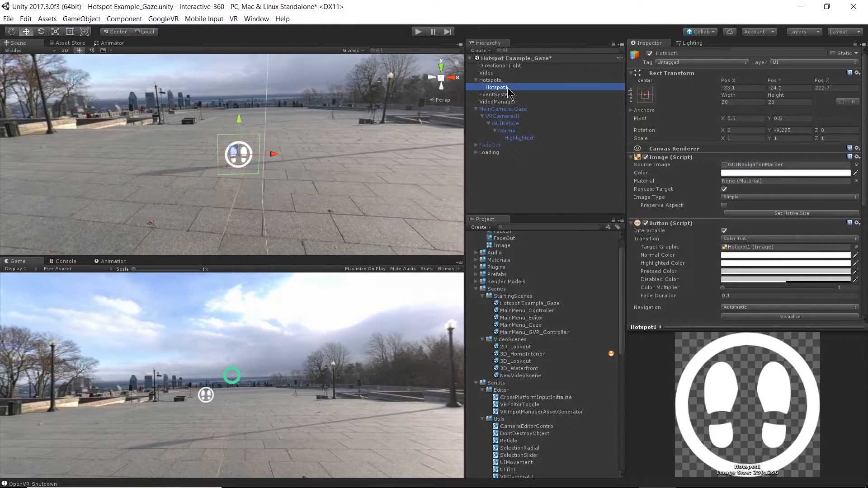
pyautogui.scroll(-3)
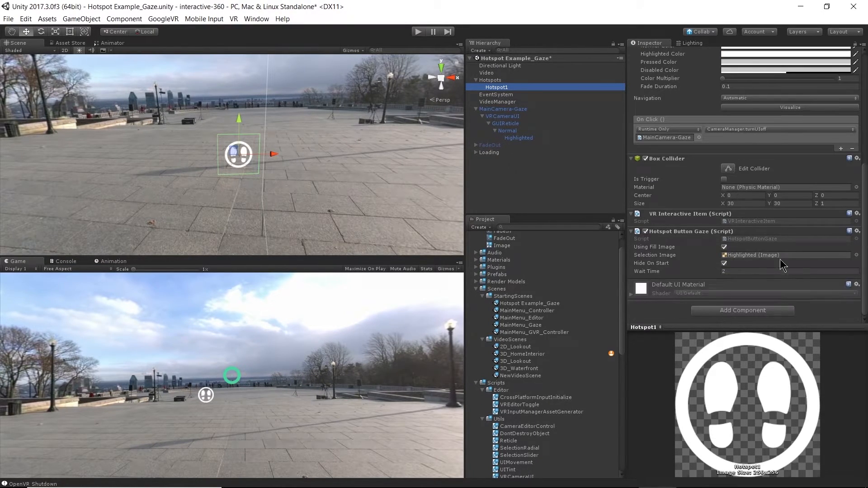
pyautogui.moveTo(674, 268)
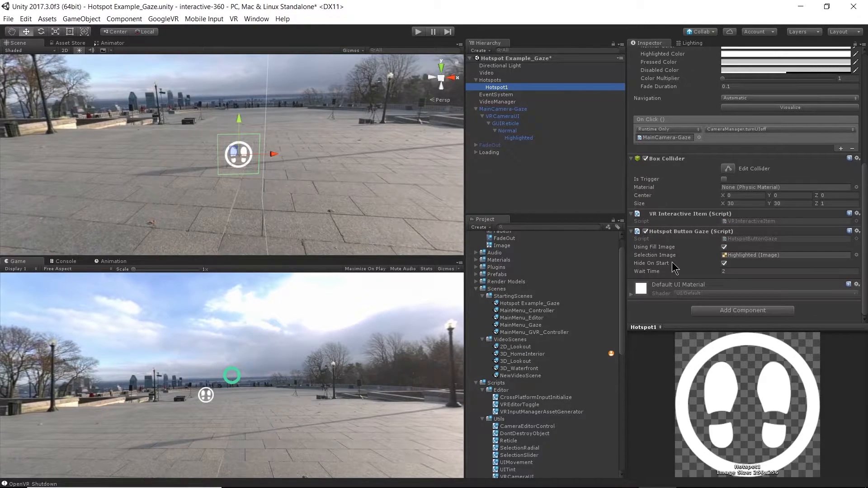
pyautogui.moveTo(653, 271)
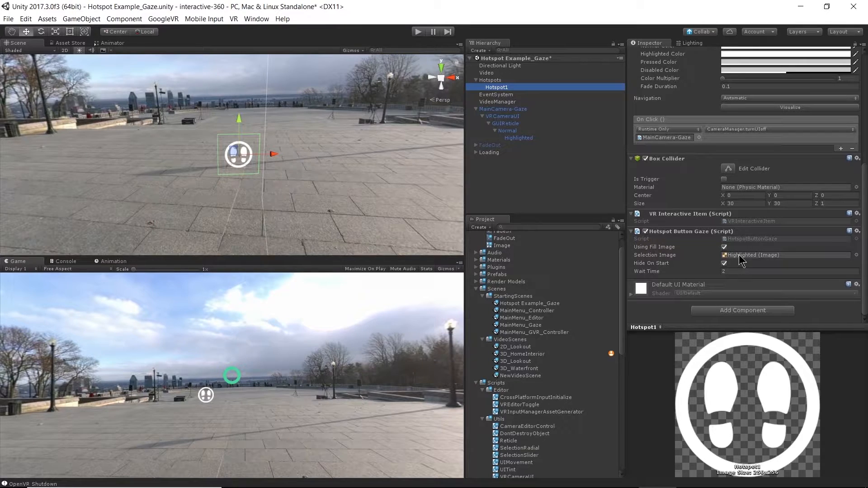
pyautogui.moveTo(738, 259)
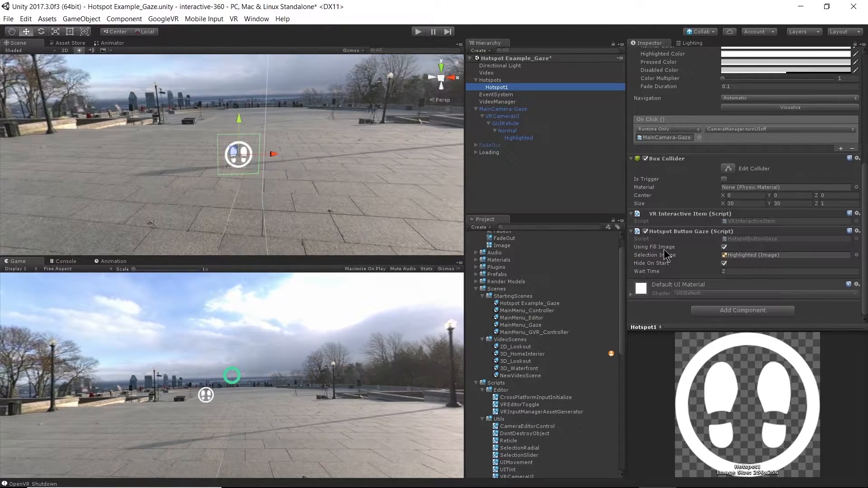
pyautogui.moveTo(695, 217)
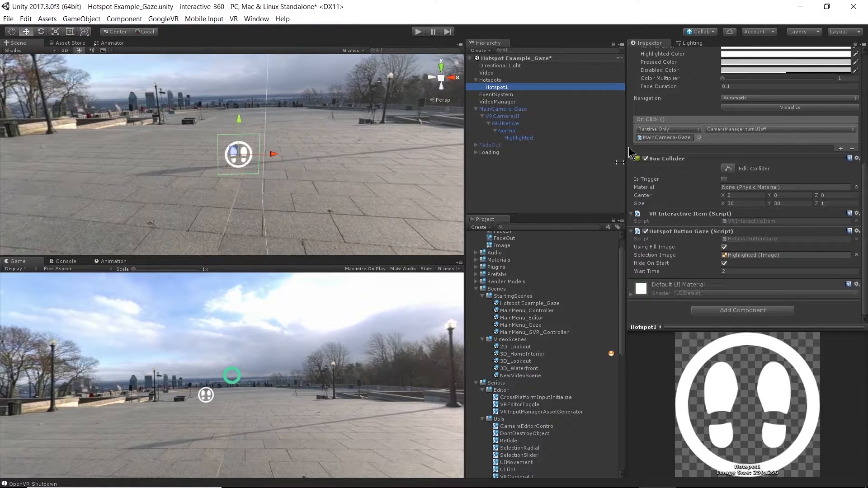
pyautogui.moveTo(560, 158)
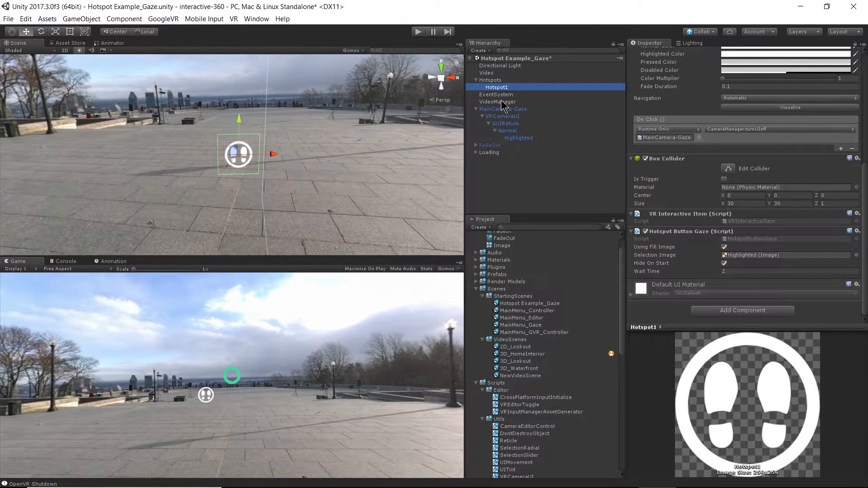
# Look over VideoManager and EventSystem, then return to the Hotspots group's Hotspot Manager
pyautogui.click(497, 102)
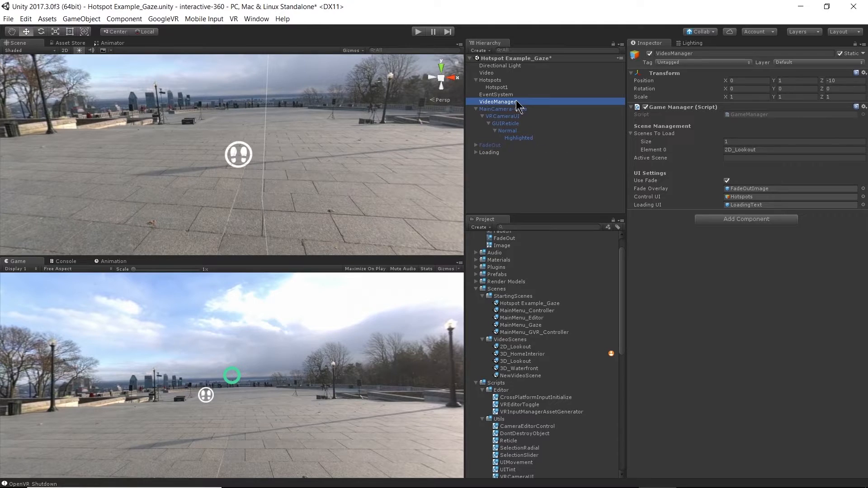
pyautogui.click(496, 94)
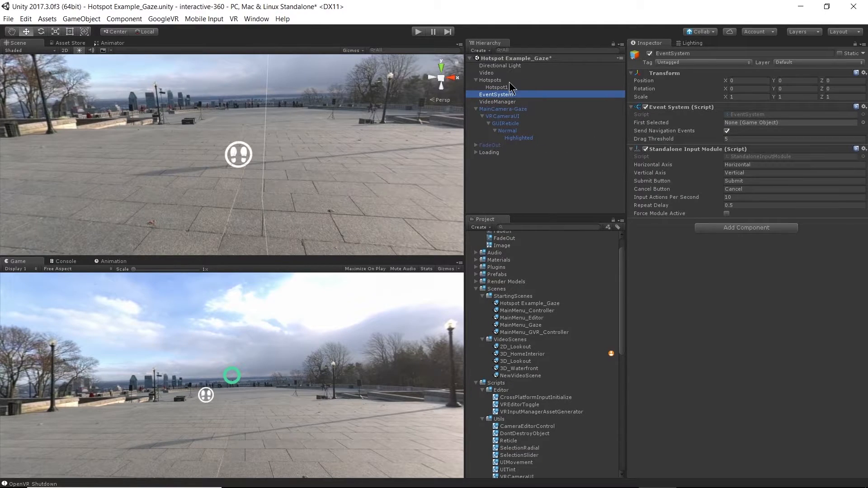
pyautogui.click(490, 80)
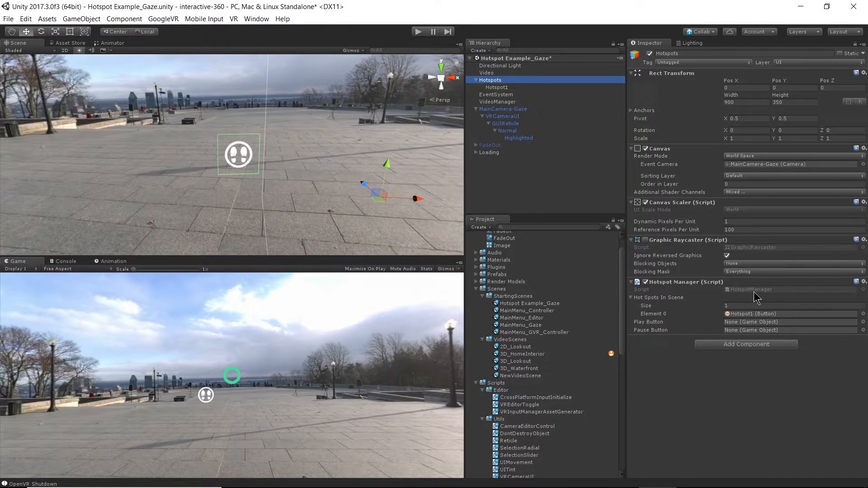
pyautogui.moveTo(757, 298)
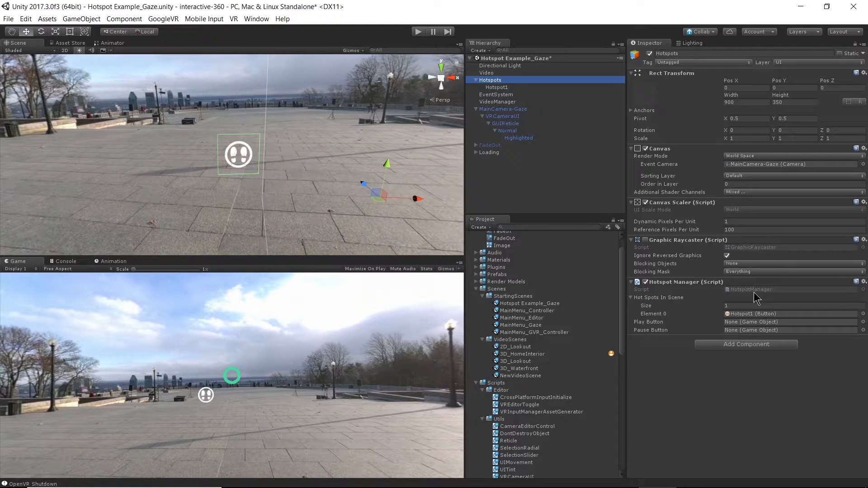
pyautogui.moveTo(137, 224)
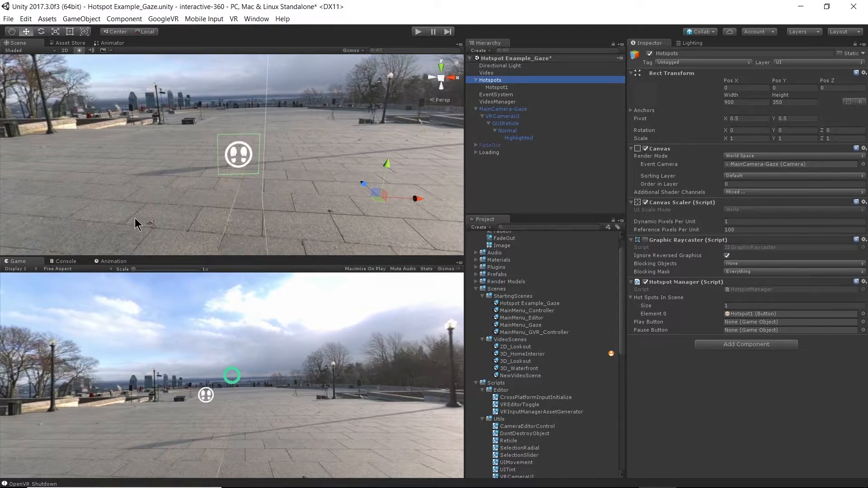
pyautogui.moveTo(612, 264)
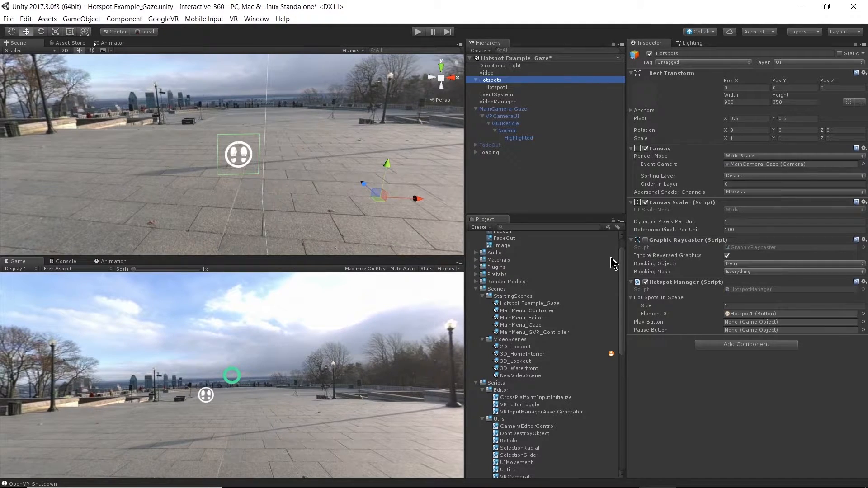
pyautogui.moveTo(521, 368)
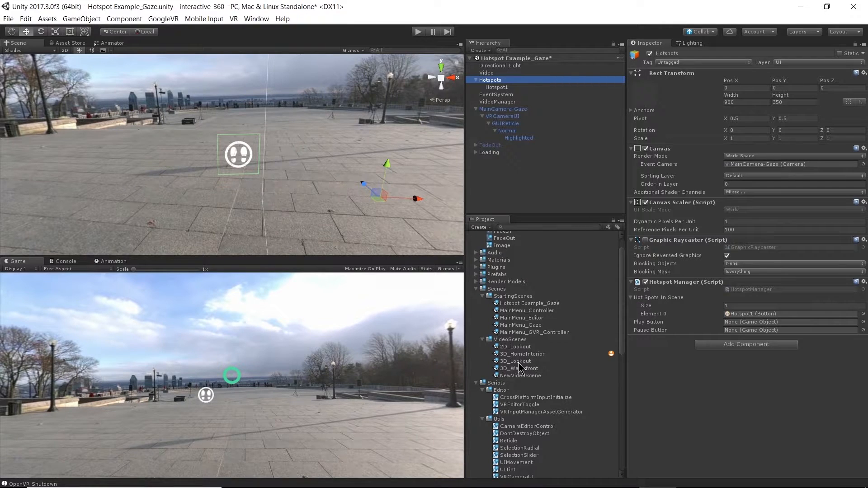
pyautogui.moveTo(545, 283)
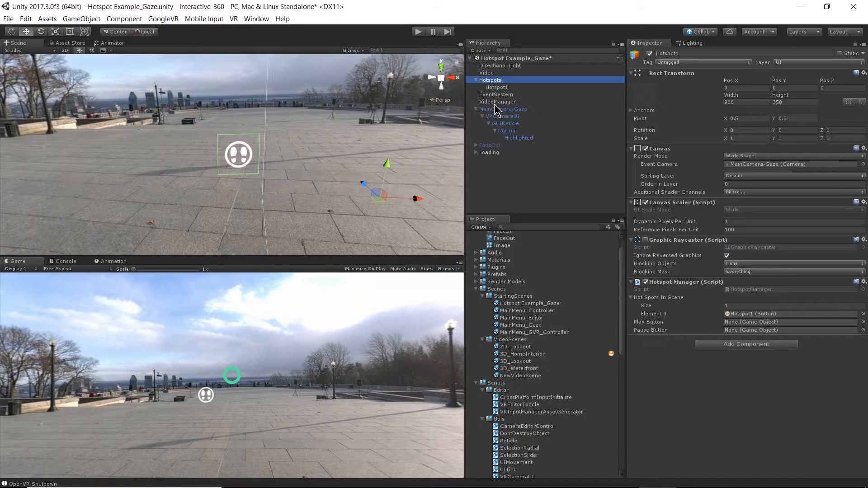
# Set VideoManager's Scenes To Load size to 2 and name Element 1 3D_Waterfront
pyautogui.click(498, 101)
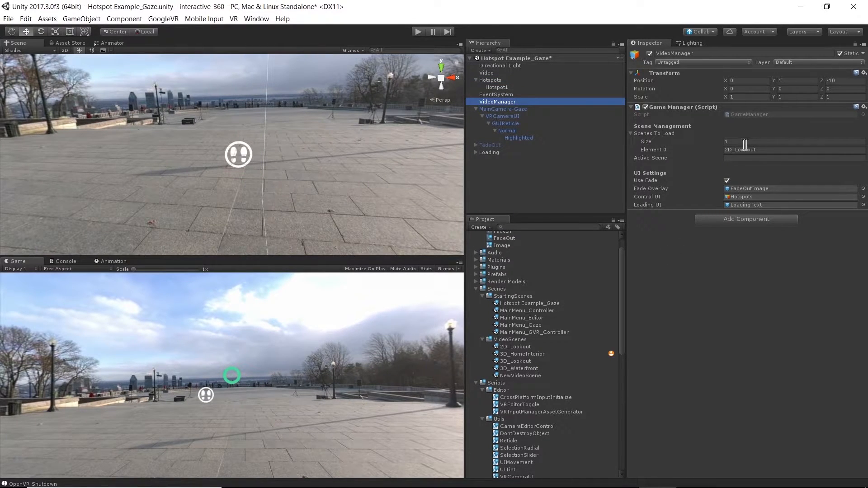
pyautogui.click(792, 142)
pyautogui.write('2')
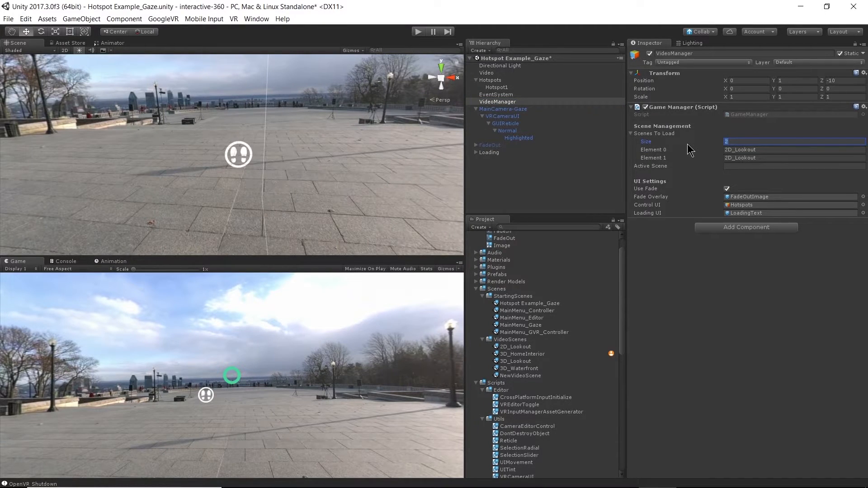
pyautogui.moveTo(777, 6)
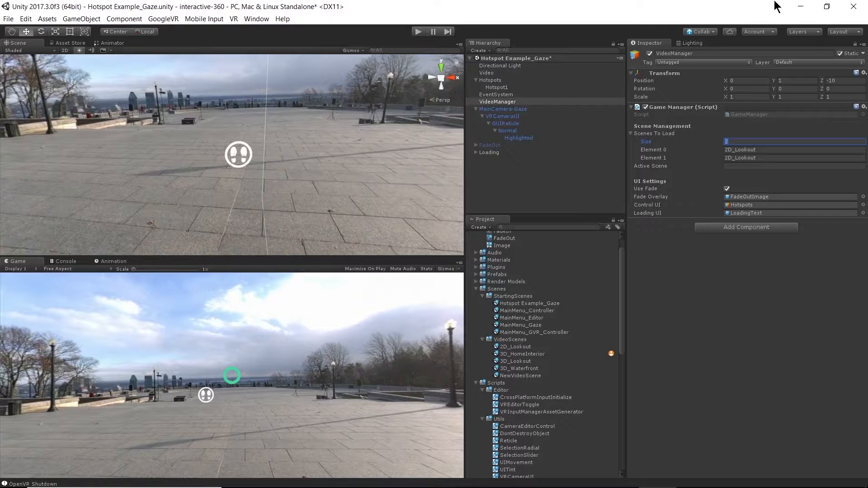
pyautogui.doubleClick(753, 158)
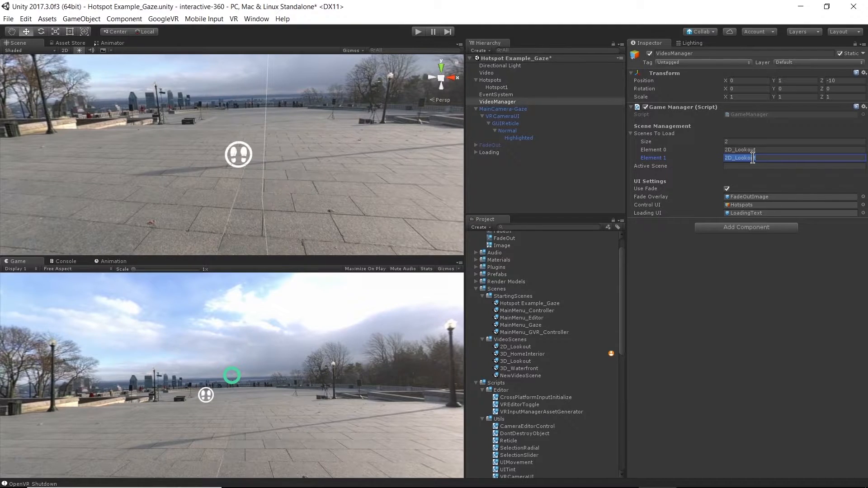
pyautogui.write('3D_wa')
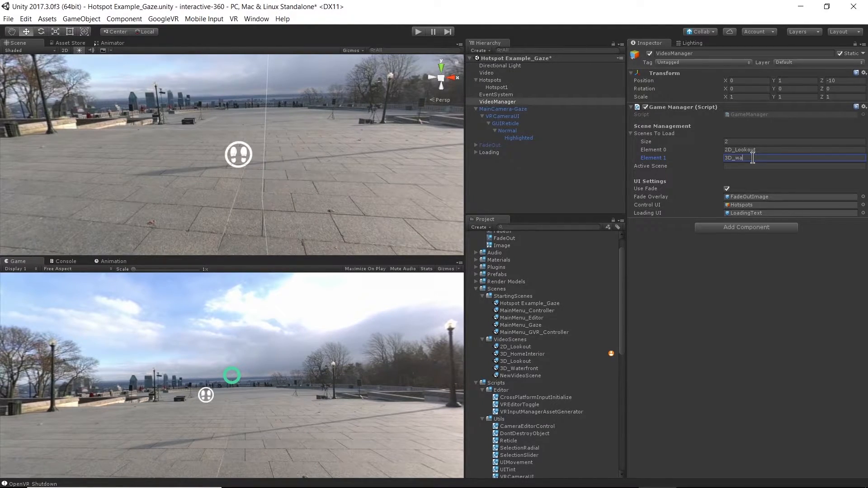
pyautogui.write('l')
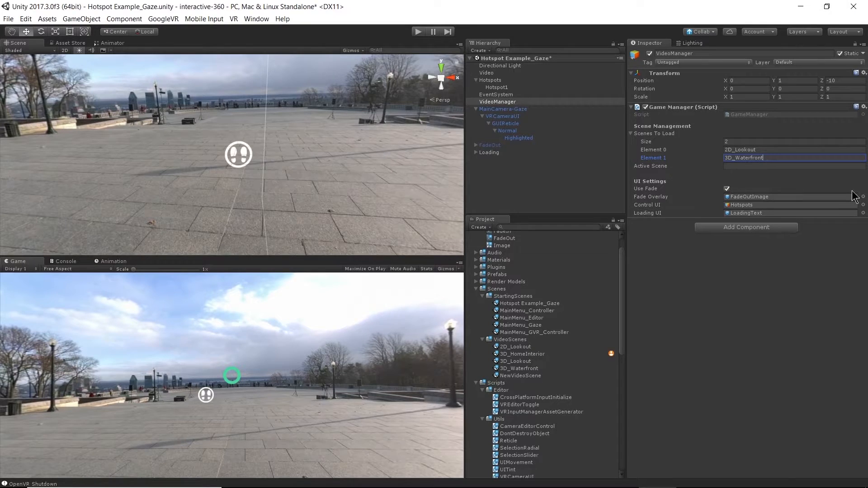
pyautogui.moveTo(770, 161)
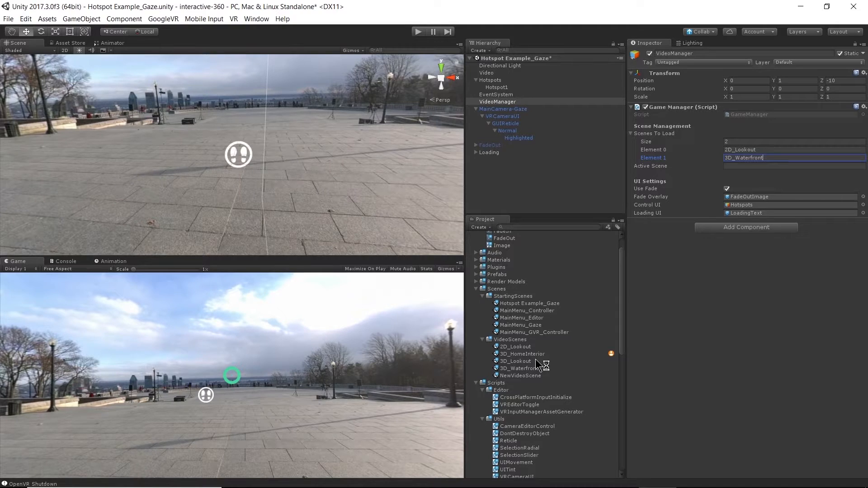
pyautogui.moveTo(397, 161)
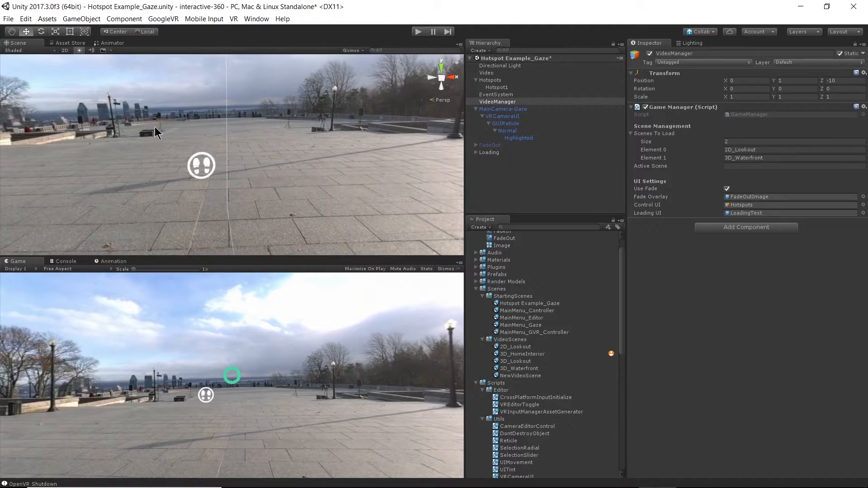
pyautogui.moveTo(223, 144)
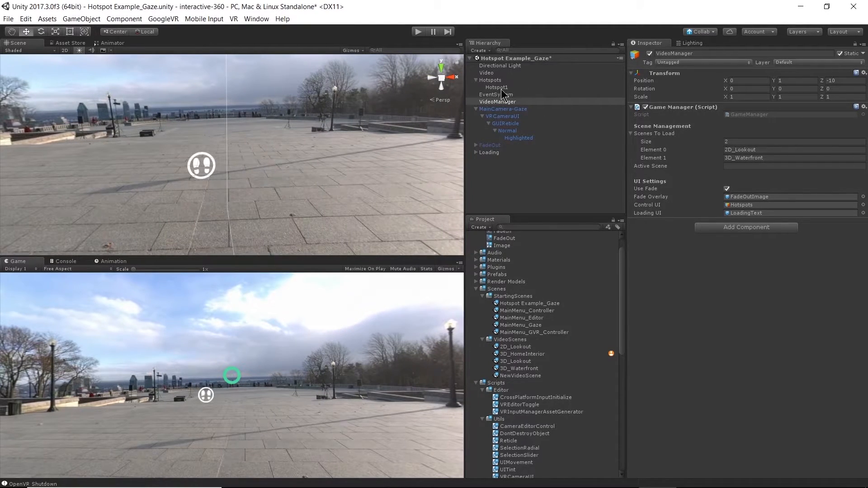
# Duplicate Hotspot1, rename the copy Hotspot2, and review its gaze button settings
pyautogui.click(497, 87)
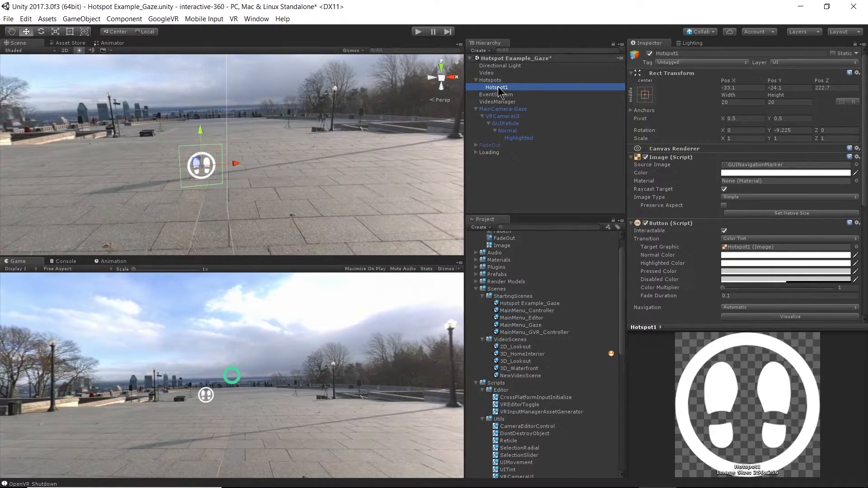
pyautogui.rightClick(496, 87)
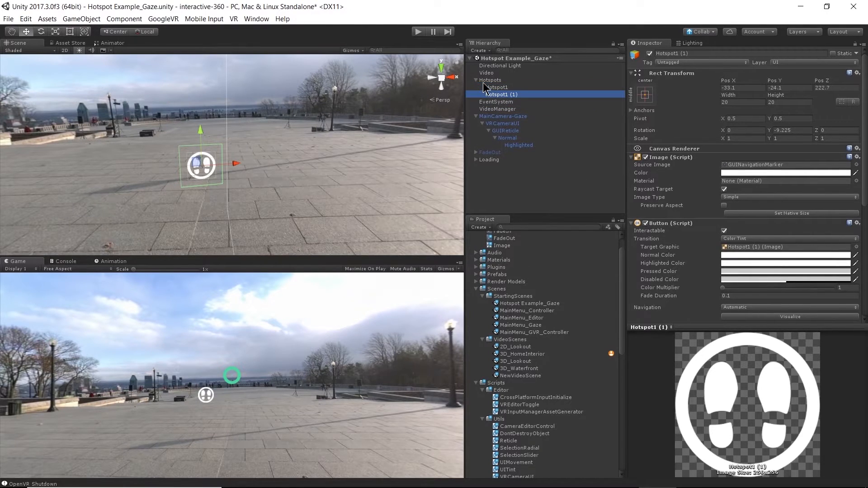
pyautogui.rightClick(499, 94)
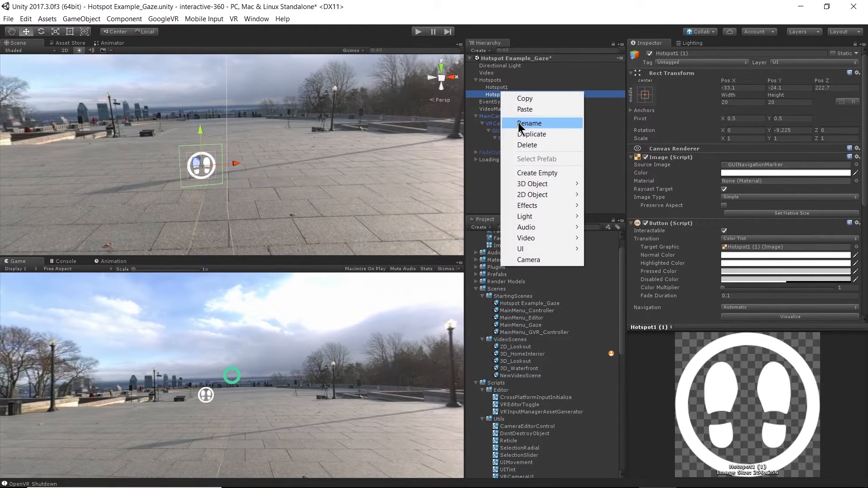
pyautogui.click(530, 123)
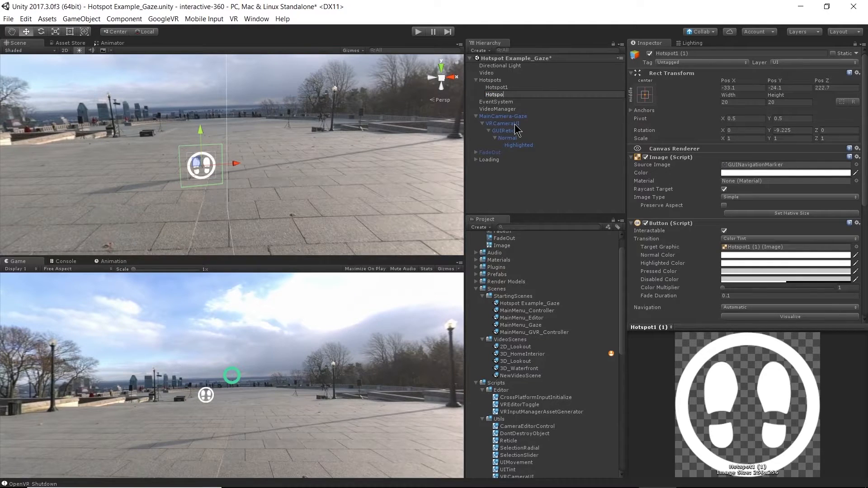
pyautogui.click(496, 94)
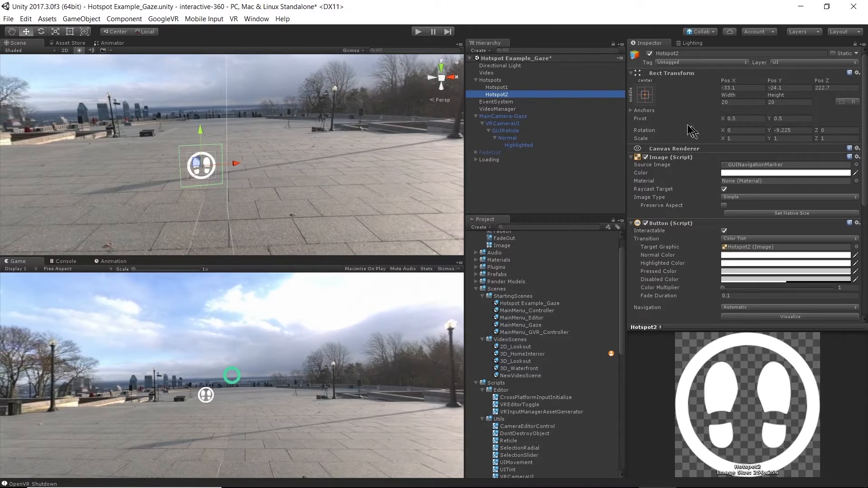
pyautogui.moveTo(680, 168)
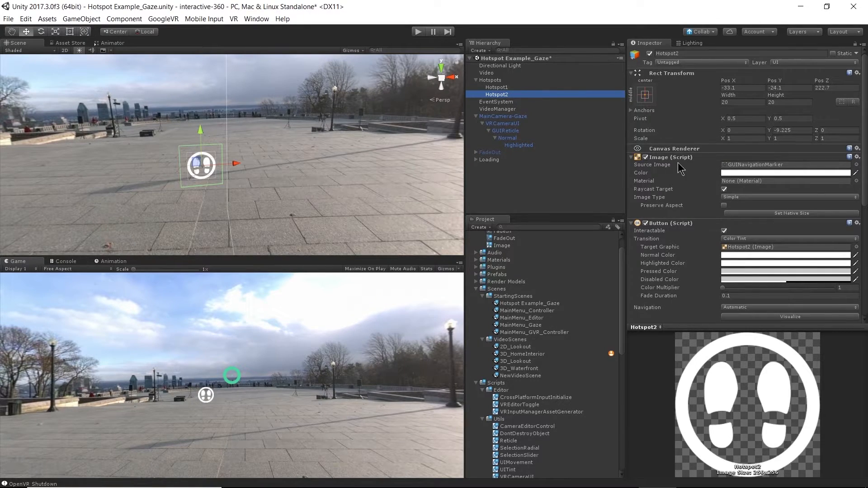
pyautogui.scroll(-3)
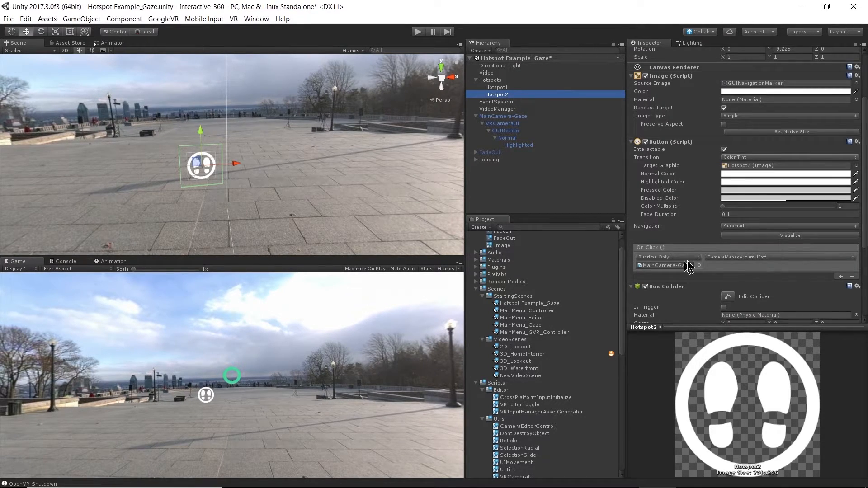
pyautogui.scroll(-3)
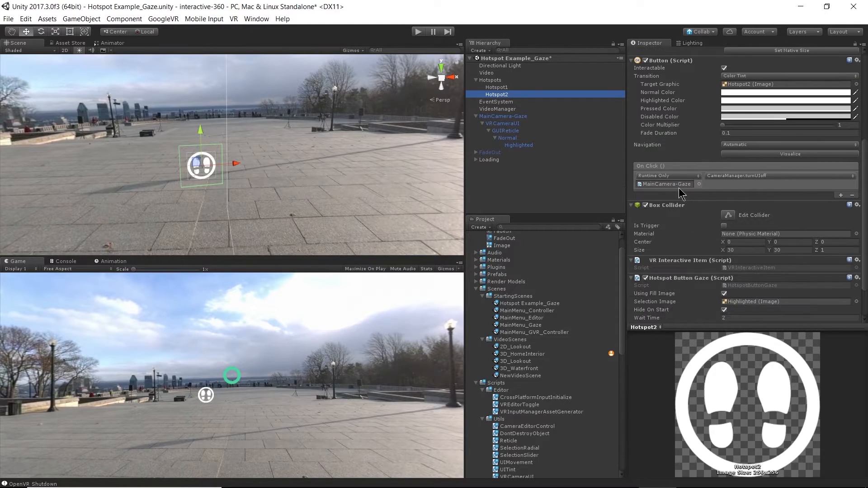
pyautogui.moveTo(668, 256)
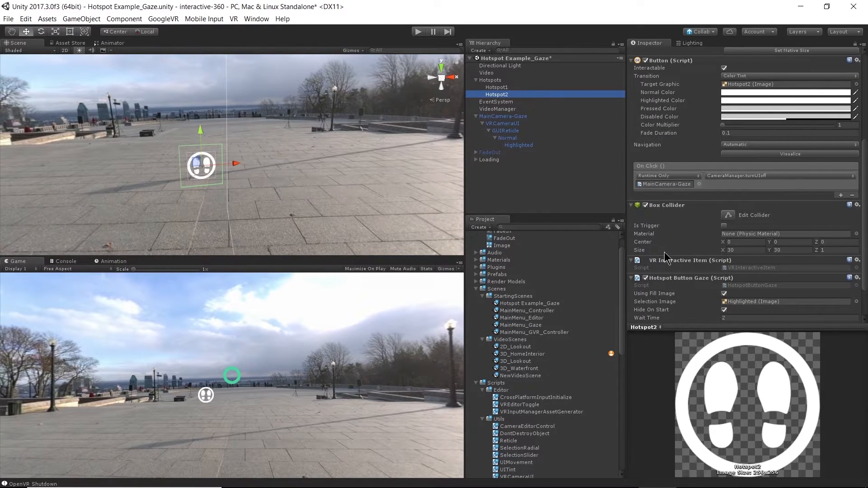
pyautogui.scroll(-3)
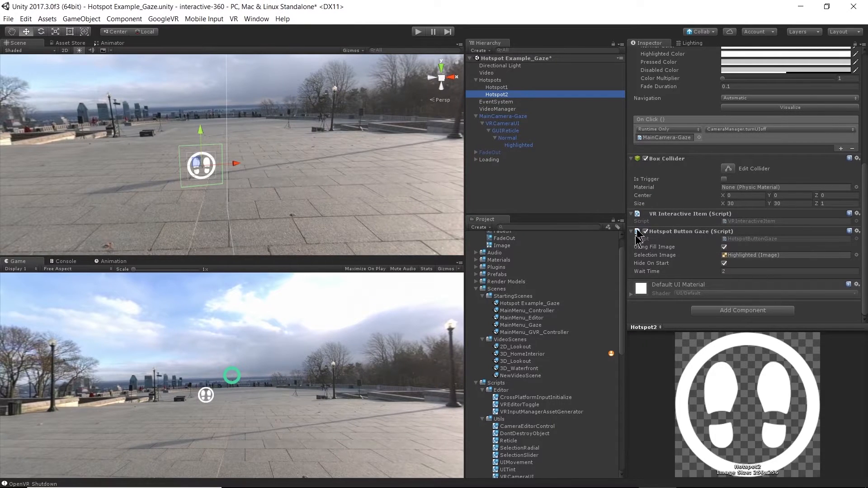
pyautogui.moveTo(231, 175)
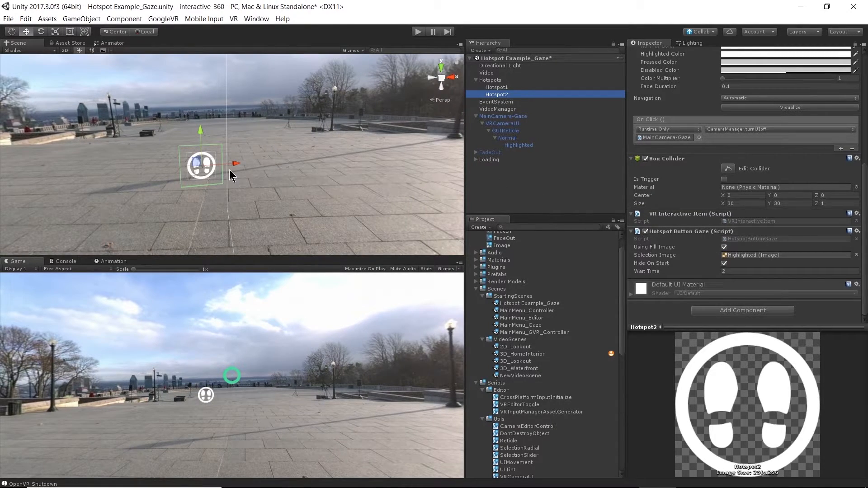
# Drag Hotspot2 rightward across the plaza panorama, away from Hotspot1, and select MainCamera-Gaze
pyautogui.moveTo(201, 165); pyautogui.dragTo(307, 158)
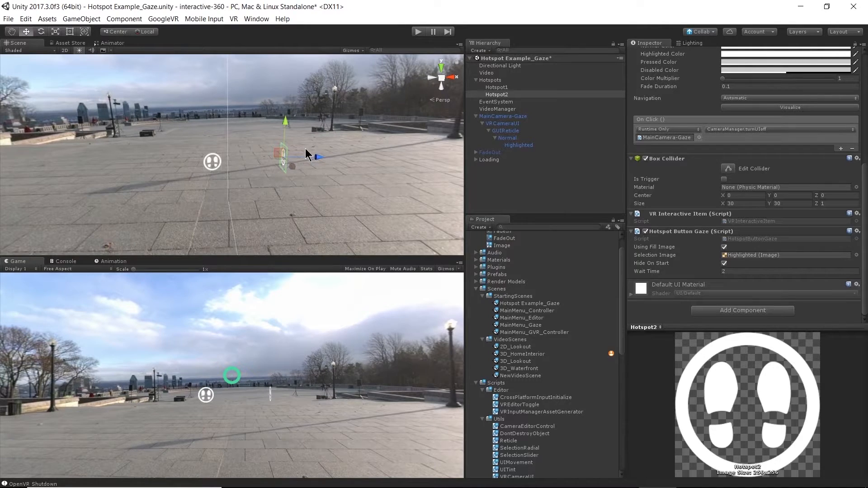
pyautogui.moveTo(282, 155); pyautogui.dragTo(387, 158)
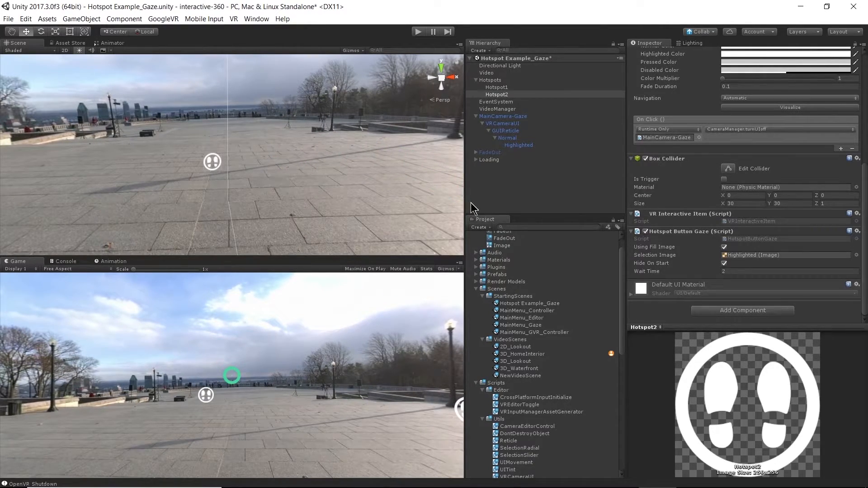
pyautogui.moveTo(525, 112)
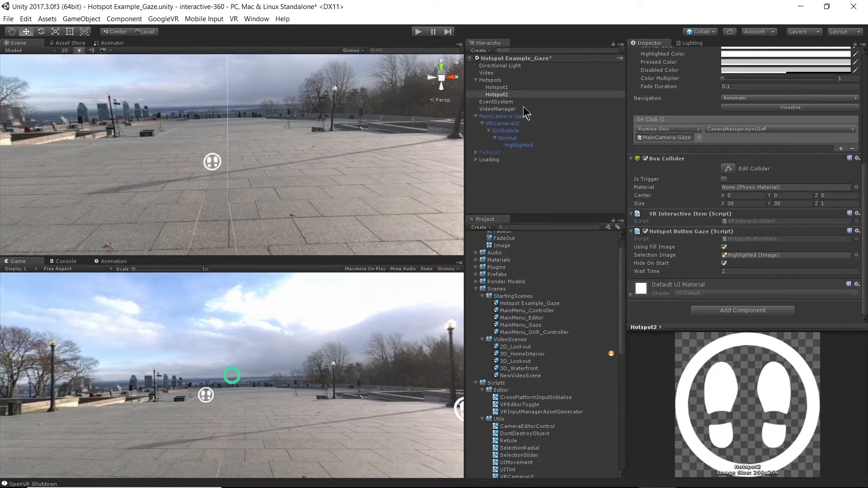
pyautogui.moveTo(504, 101)
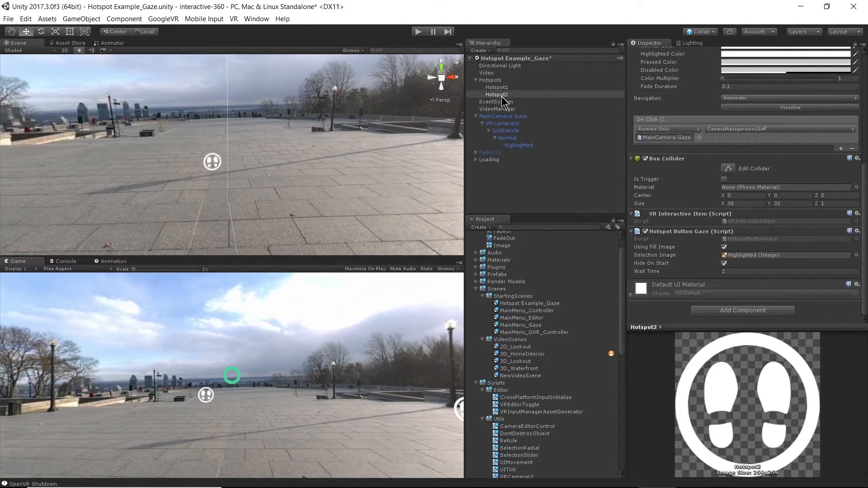
pyautogui.click(503, 117)
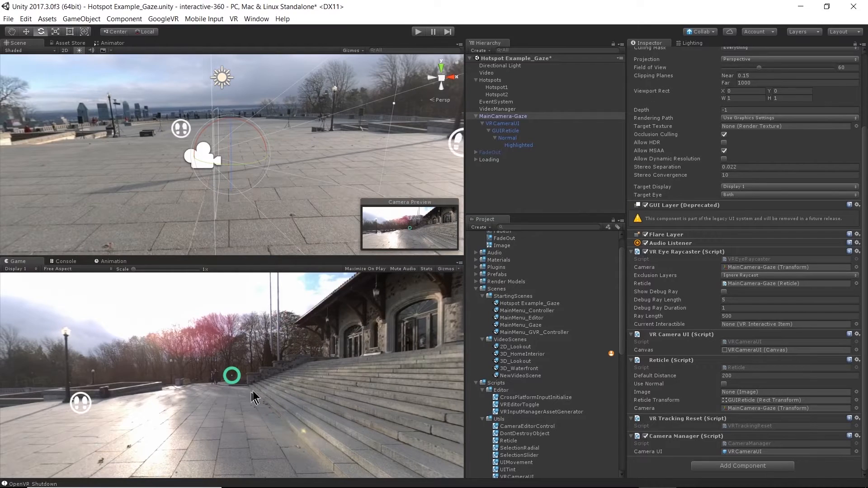
# Select Hotspot2 in the Hierarchy to reposition it at the foot of the staircase
pyautogui.click(496, 94)
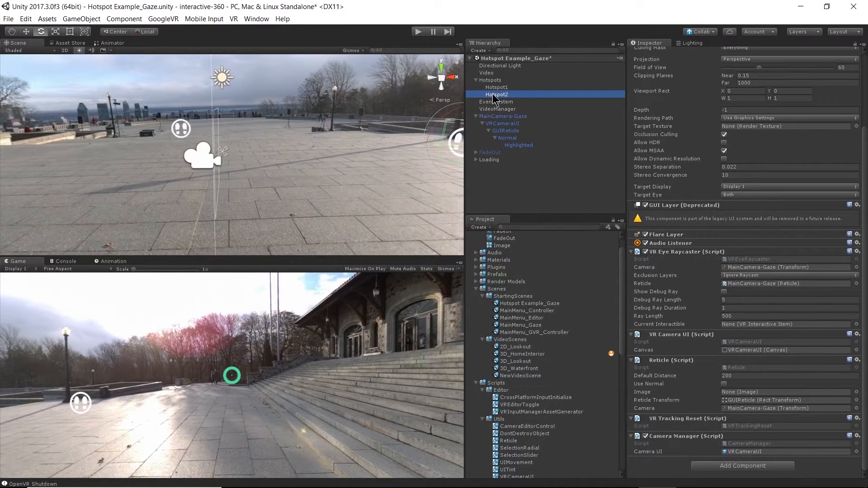
pyautogui.click(496, 94)
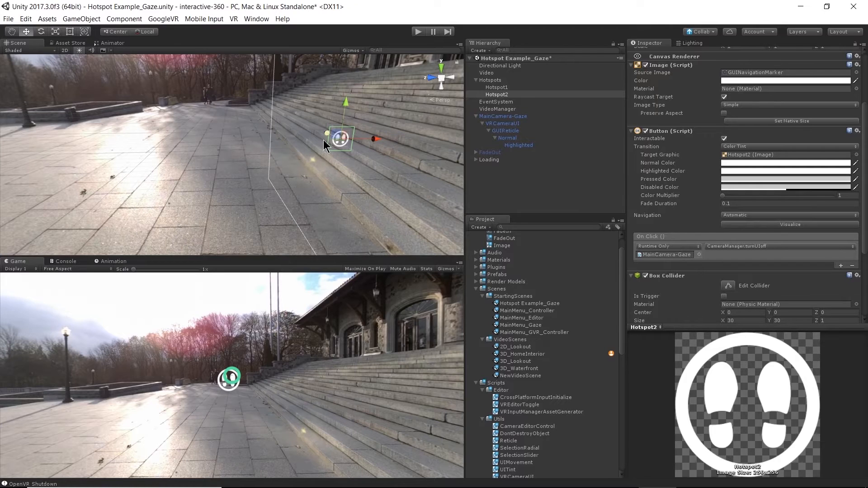
pyautogui.moveTo(356, 160)
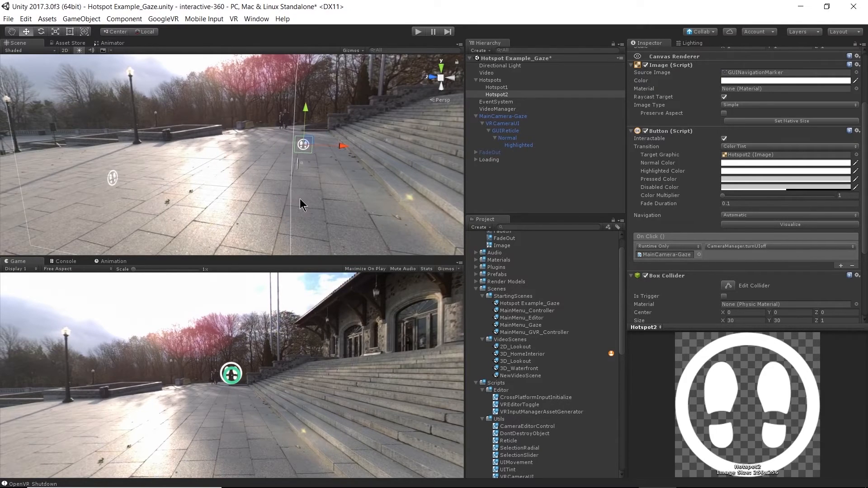
pyautogui.moveTo(309, 373)
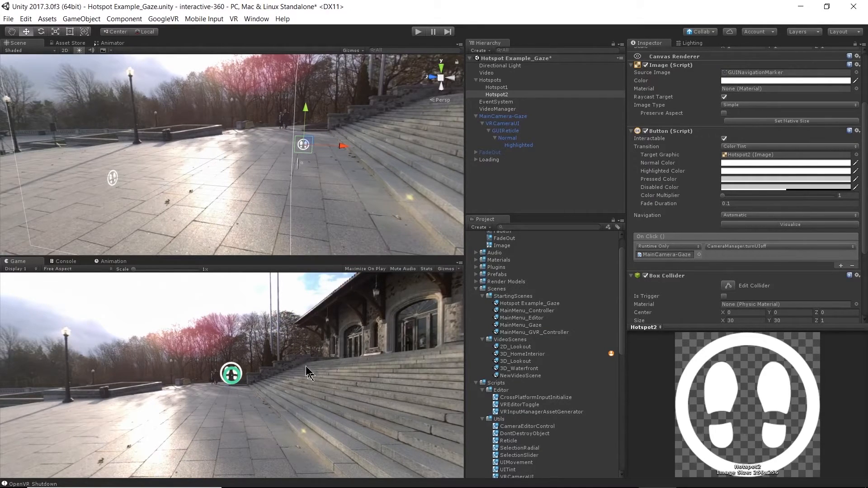
pyautogui.moveTo(271, 343)
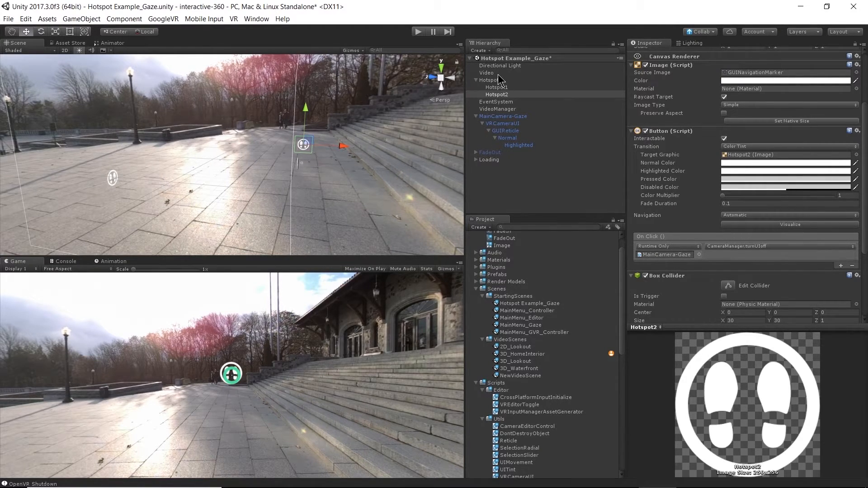
# Select Hotspots and set the Hotspot Manager's Hot Spots In Scene size to 2
pyautogui.click(489, 80)
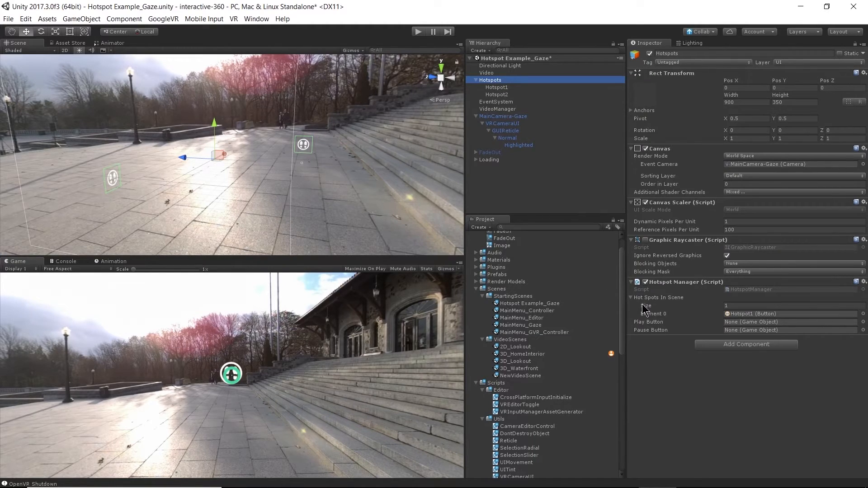
pyautogui.click(792, 305)
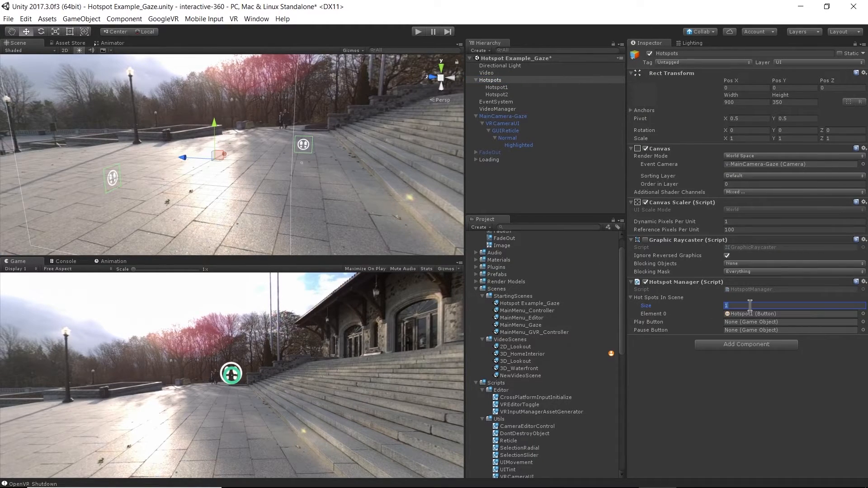
pyautogui.write('2')
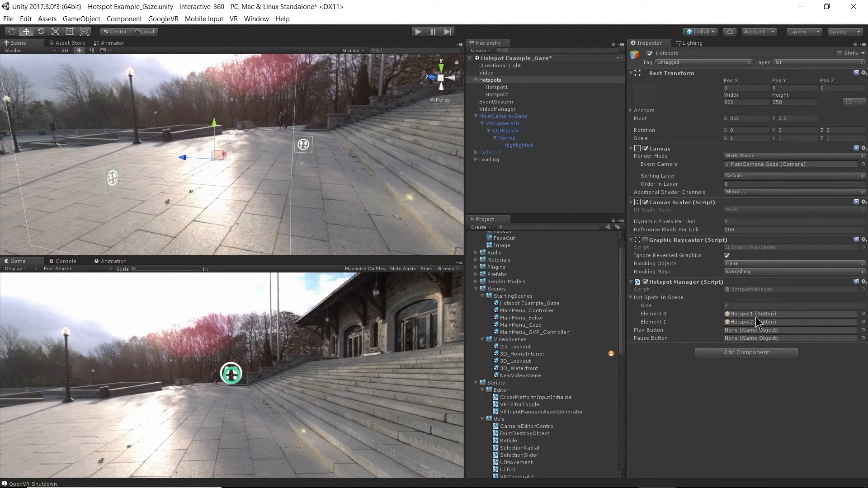
pyautogui.moveTo(762, 325)
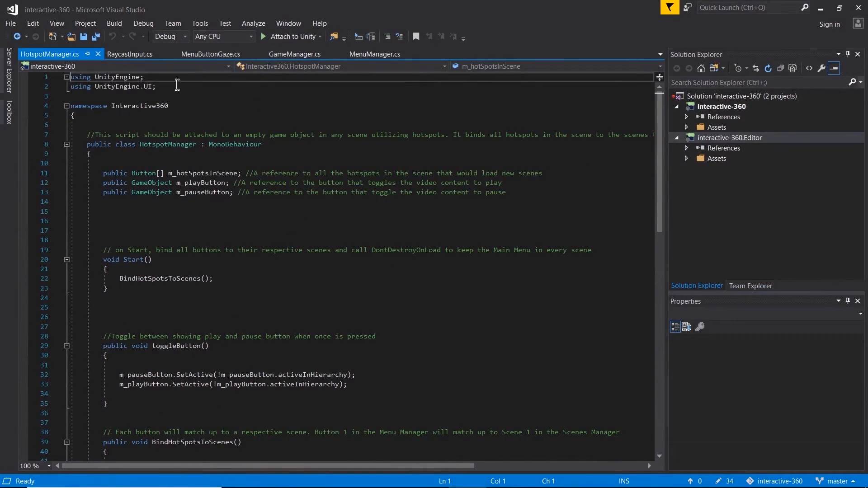
# Scroll HotspotManager.cs down to the BindHotSpotsToScenes method
pyautogui.scroll(-3)
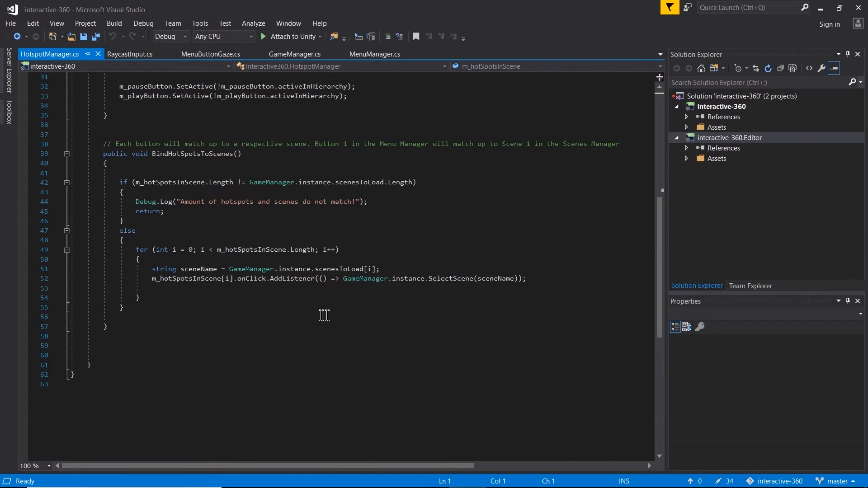
pyautogui.moveTo(427, 272)
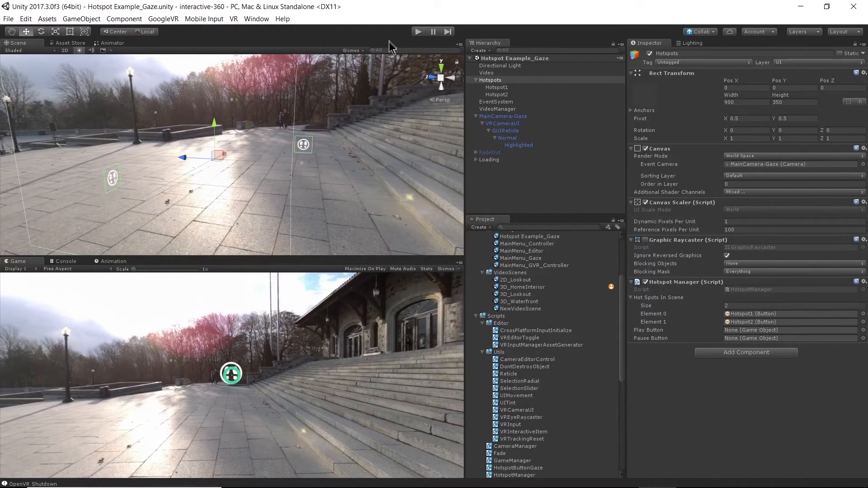
pyautogui.moveTo(451, 148)
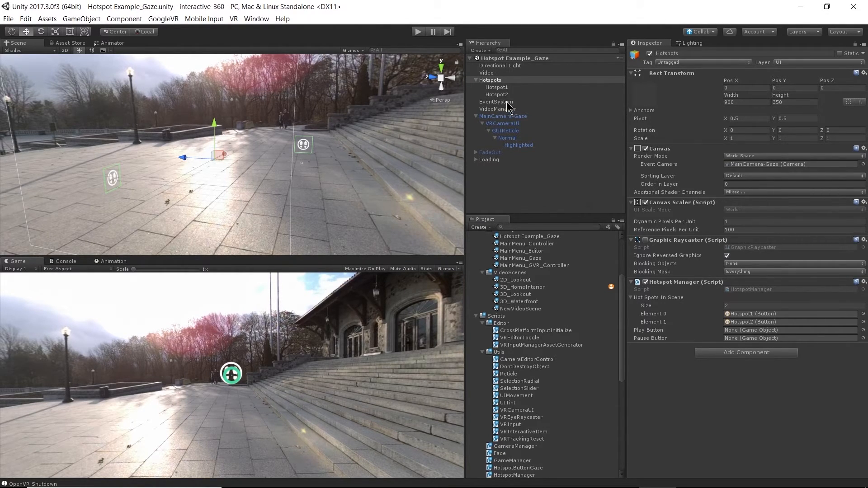
# Select MainCamera-Gaze in the Hierarchy to adjust its rotation
pyautogui.click(504, 117)
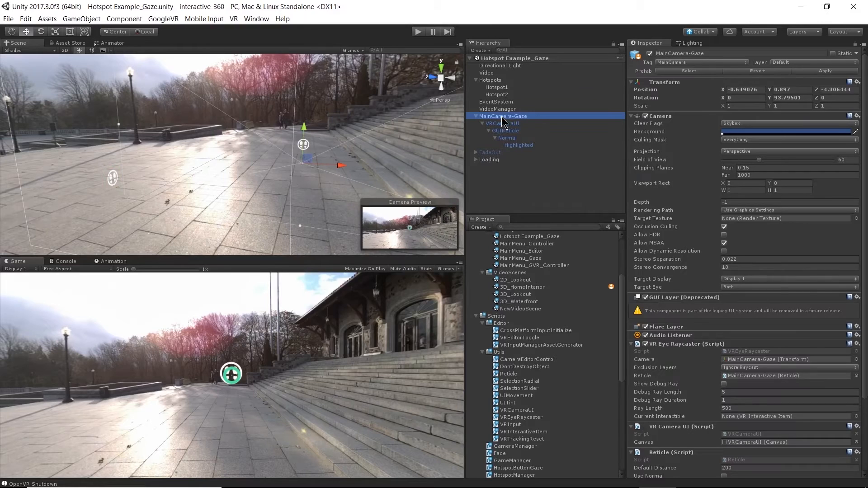
pyautogui.moveTo(501, 119)
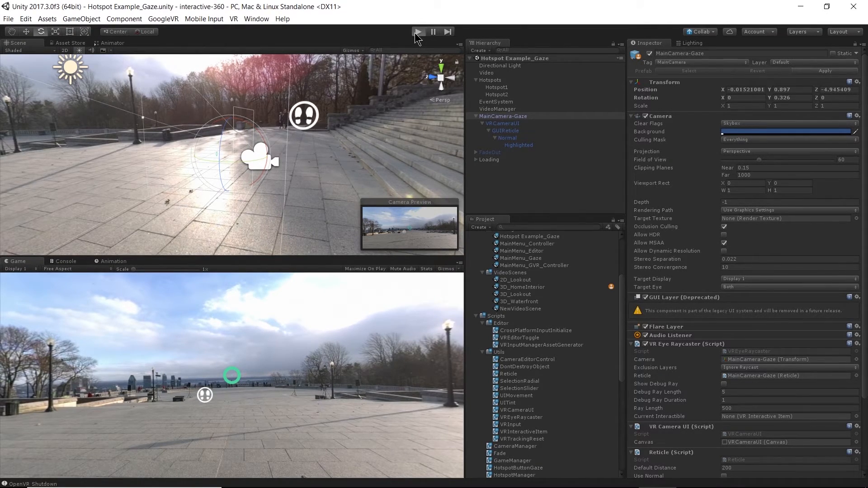
# Play the Gaze scene until 3D_Waterfront loads, then stop playback
pyautogui.click(418, 32)
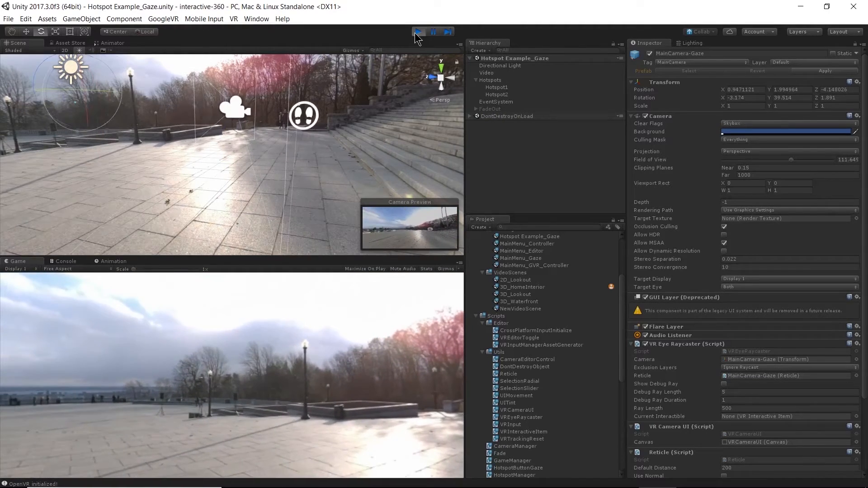
pyautogui.click(417, 31)
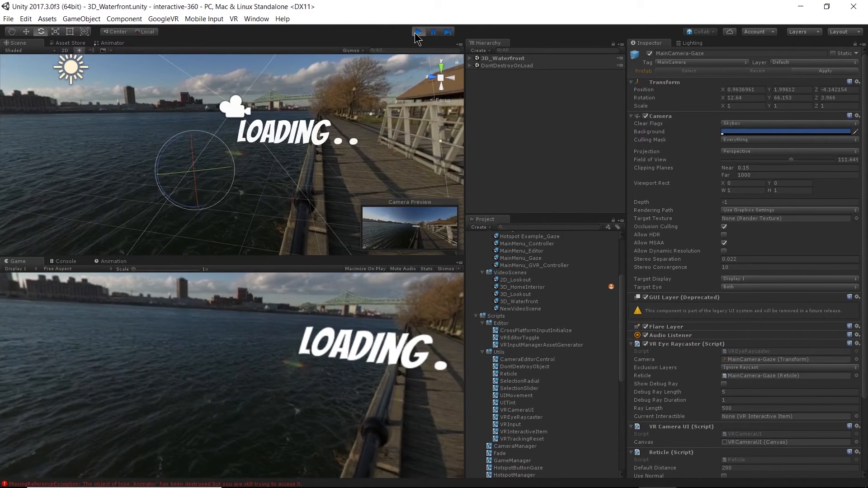
pyautogui.click(417, 32)
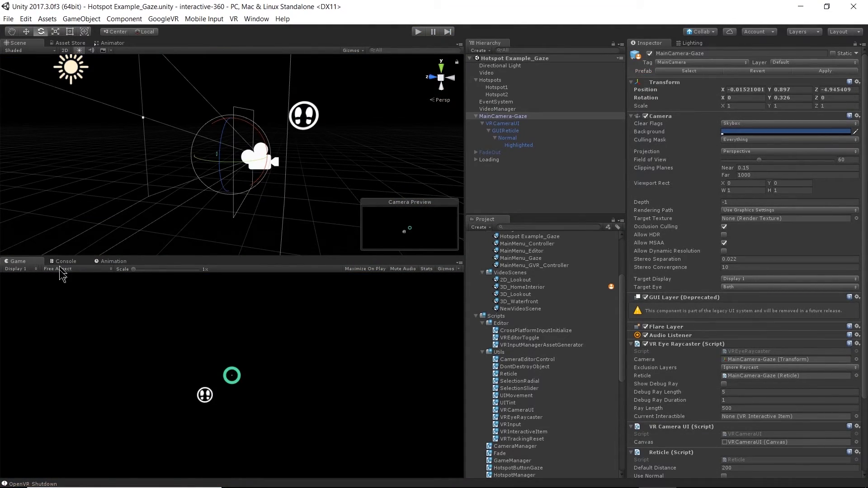
# Inspect the Animator MissingReferenceException in the Console, then re-enable the FadeOut object
pyautogui.click(65, 261)
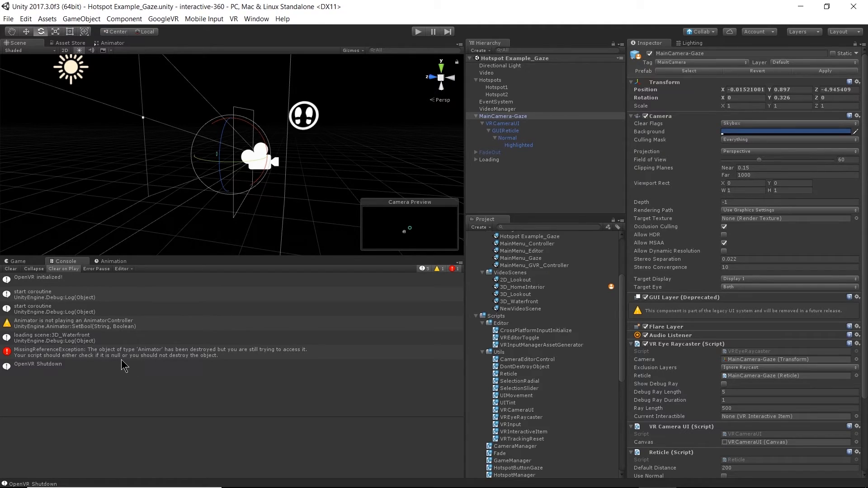
pyautogui.click(166, 349)
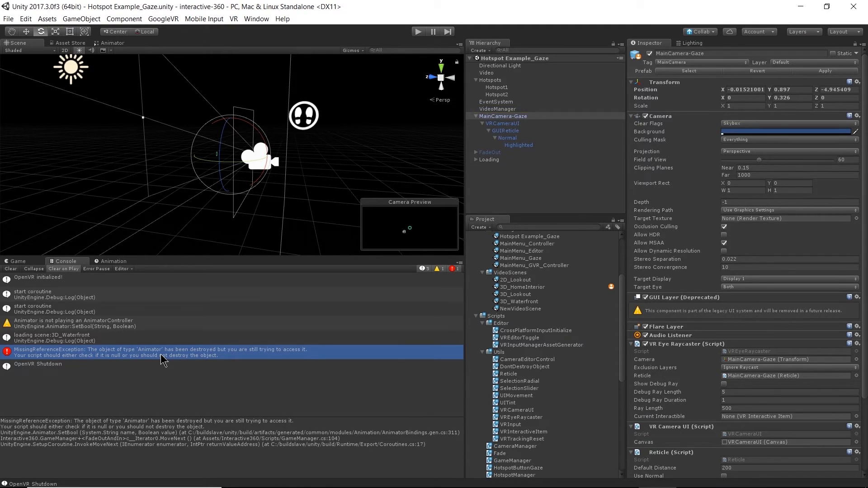
pyautogui.moveTo(153, 358)
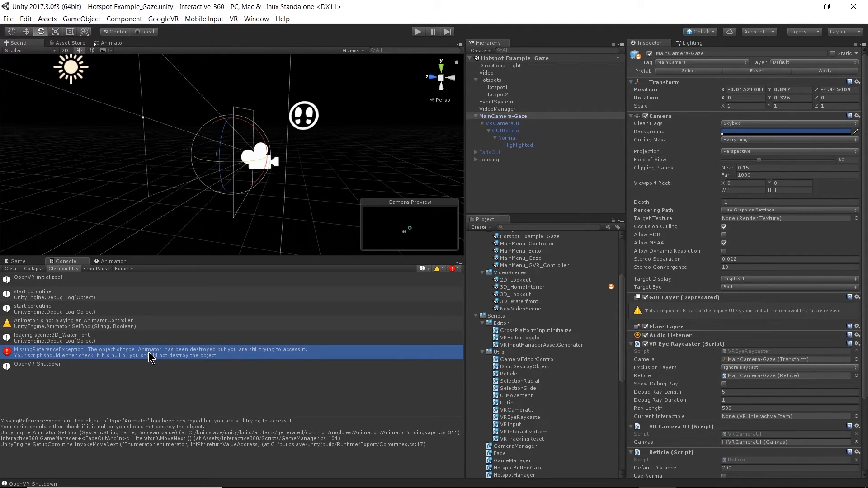
pyautogui.moveTo(98, 372)
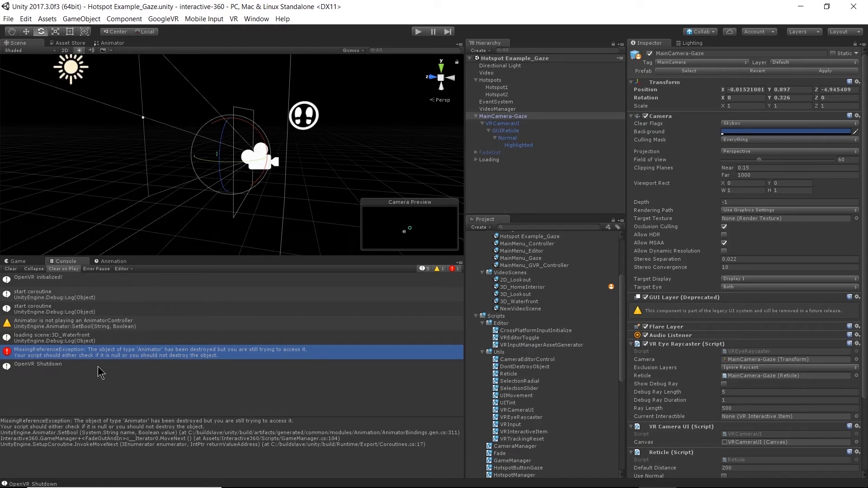
pyautogui.moveTo(140, 331)
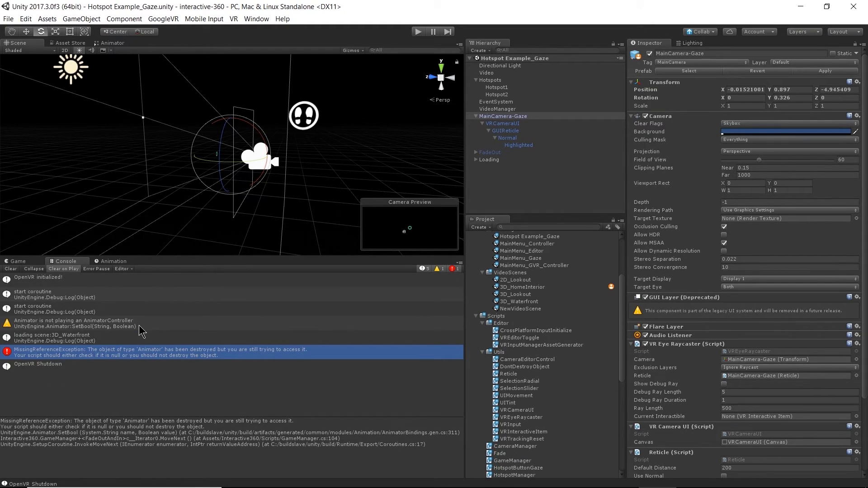
pyautogui.moveTo(135, 329)
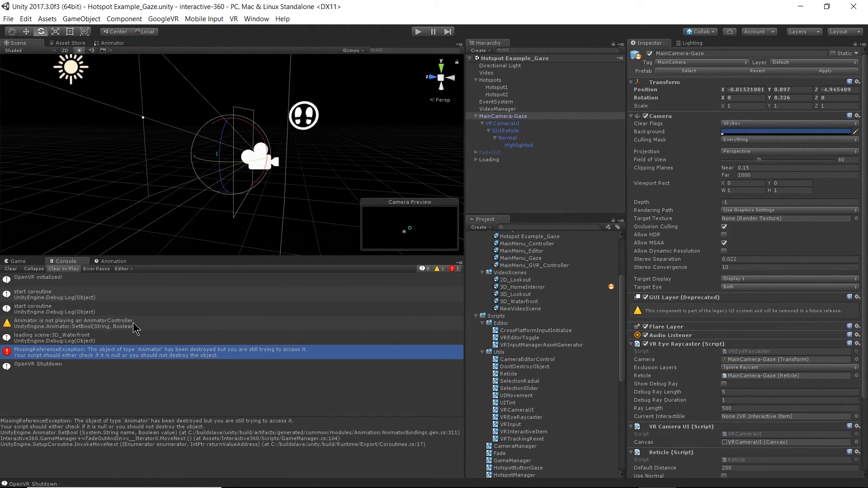
pyautogui.moveTo(326, 320)
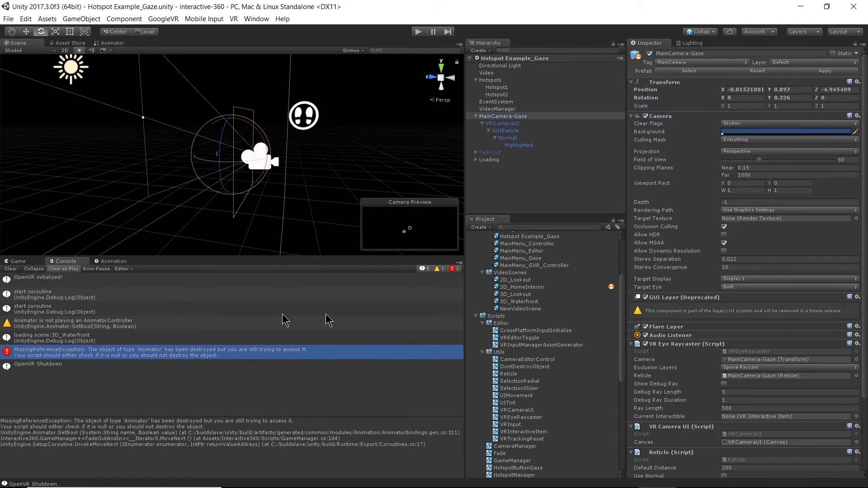
pyautogui.click(489, 153)
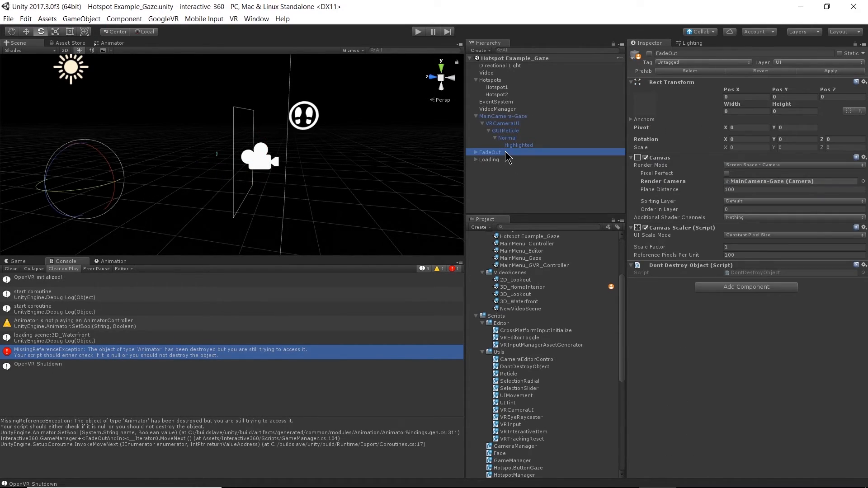
pyautogui.moveTo(626, 47)
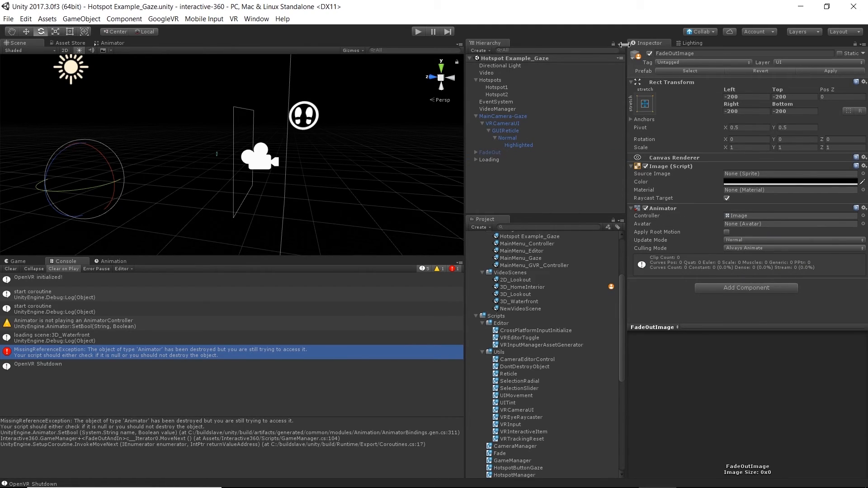
pyautogui.click(489, 152)
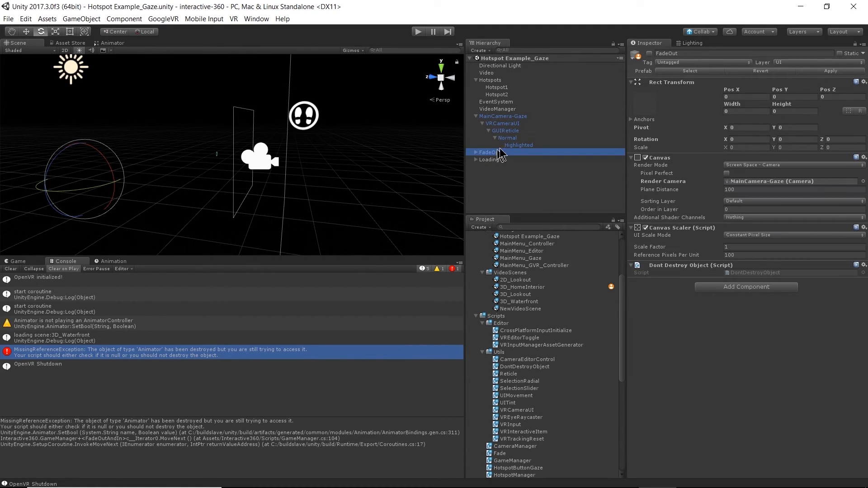
pyautogui.click(489, 152)
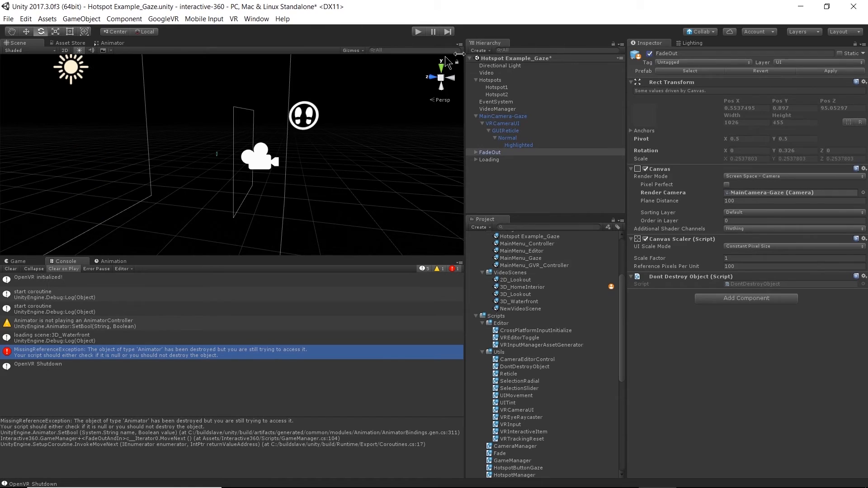
# Clear the Console, replay the scene until 3D_Waterfront loads, then stop
pyautogui.click(10, 268)
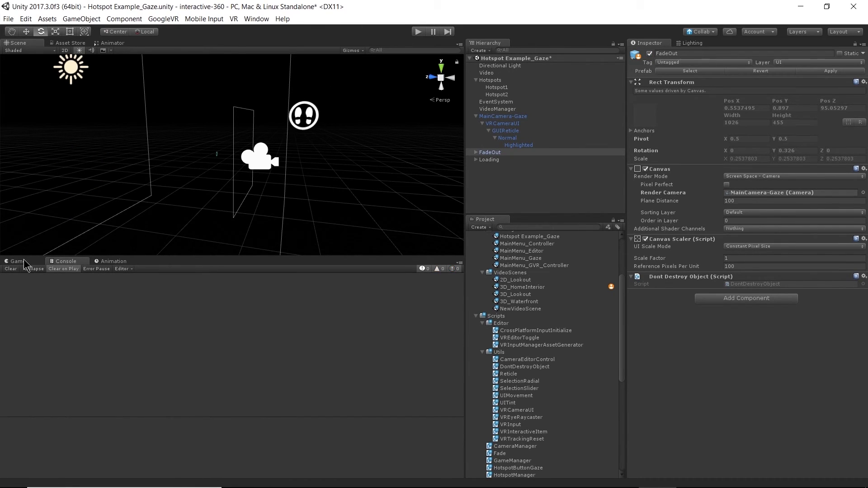
pyautogui.click(419, 31)
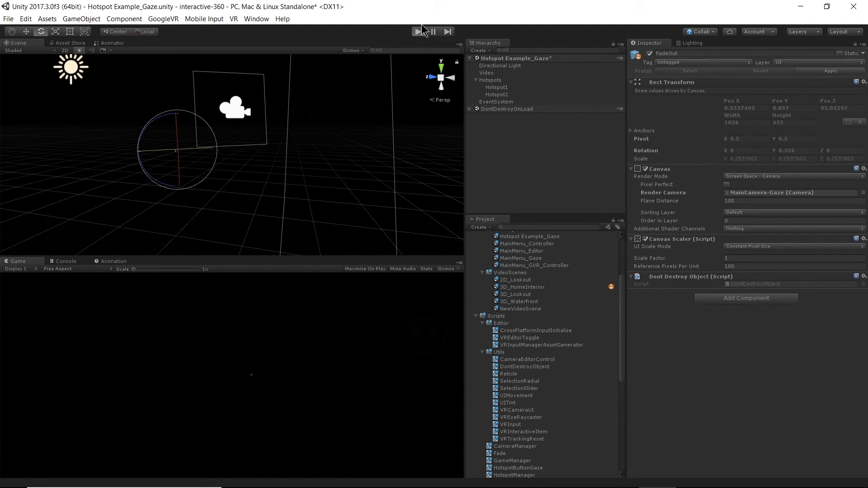
pyautogui.click(417, 31)
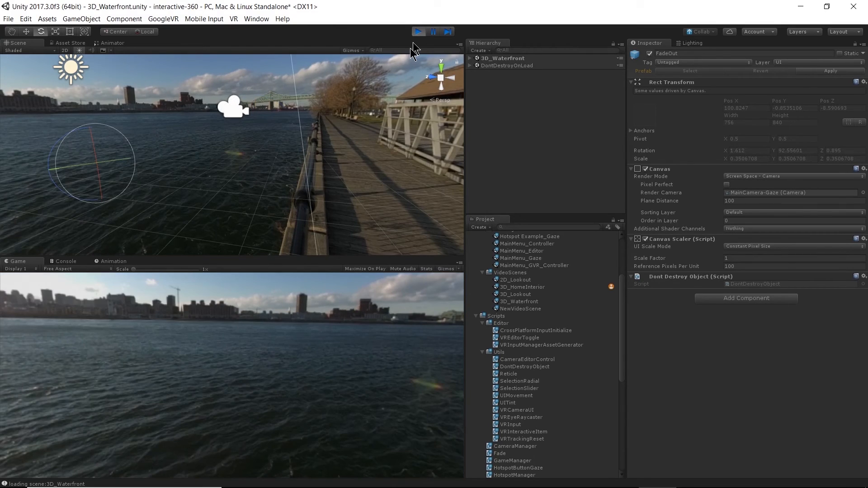
pyautogui.click(418, 32)
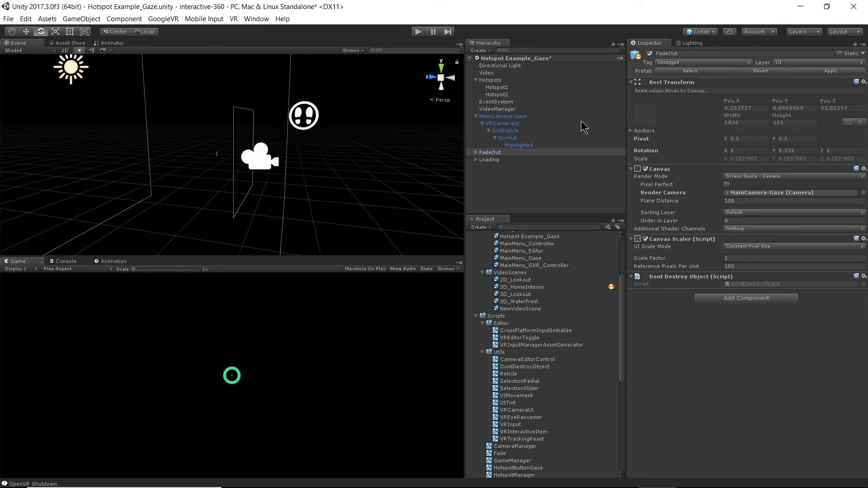
pyautogui.moveTo(726, 35)
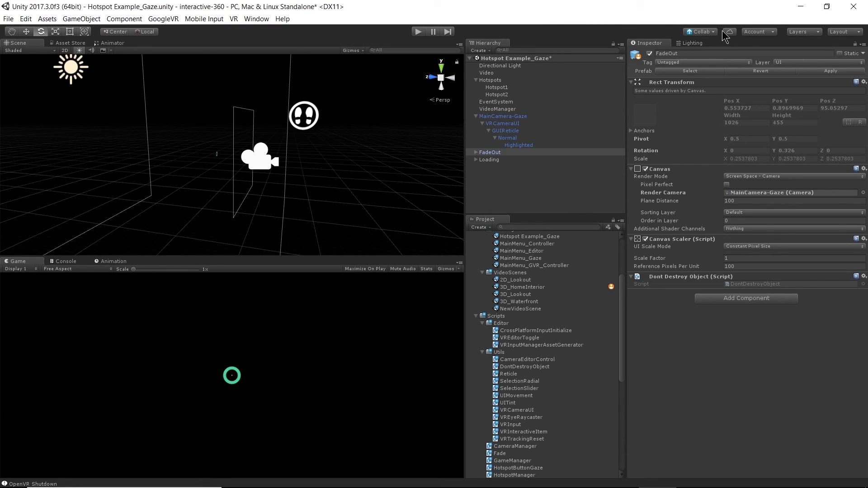